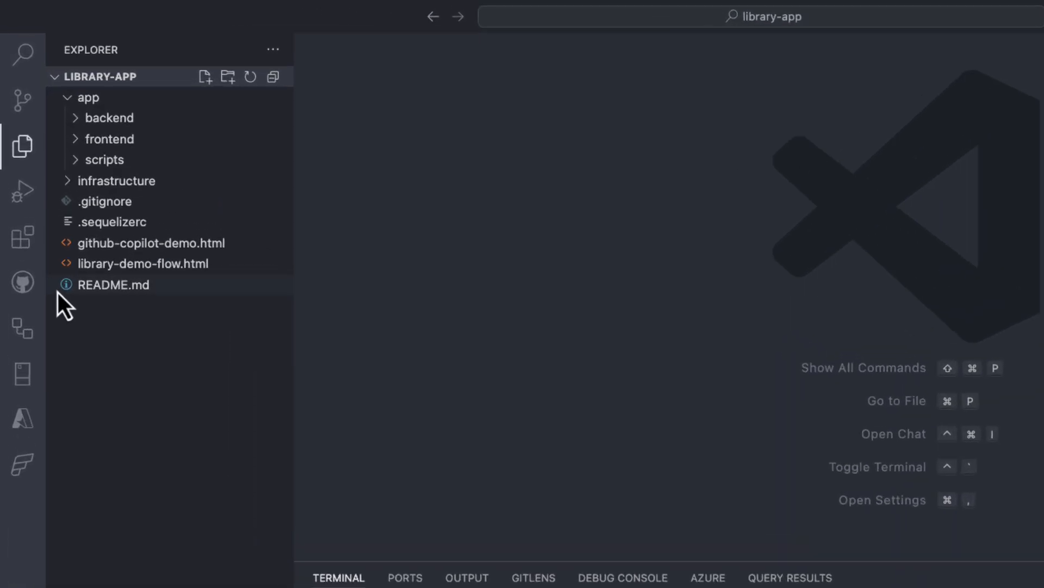
# Look up the SQL Server (mssql) extension in the marketplace, then return to Explorer.
pyautogui.click(22, 235)
pyautogui.write('github copilot')
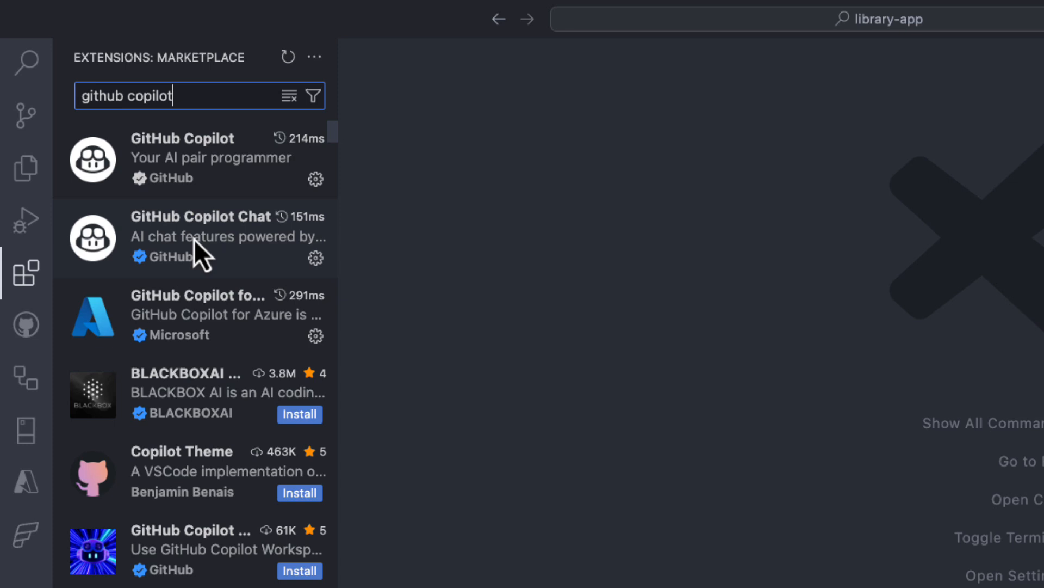
pyautogui.moveTo(200, 244)
pyautogui.write('mss')
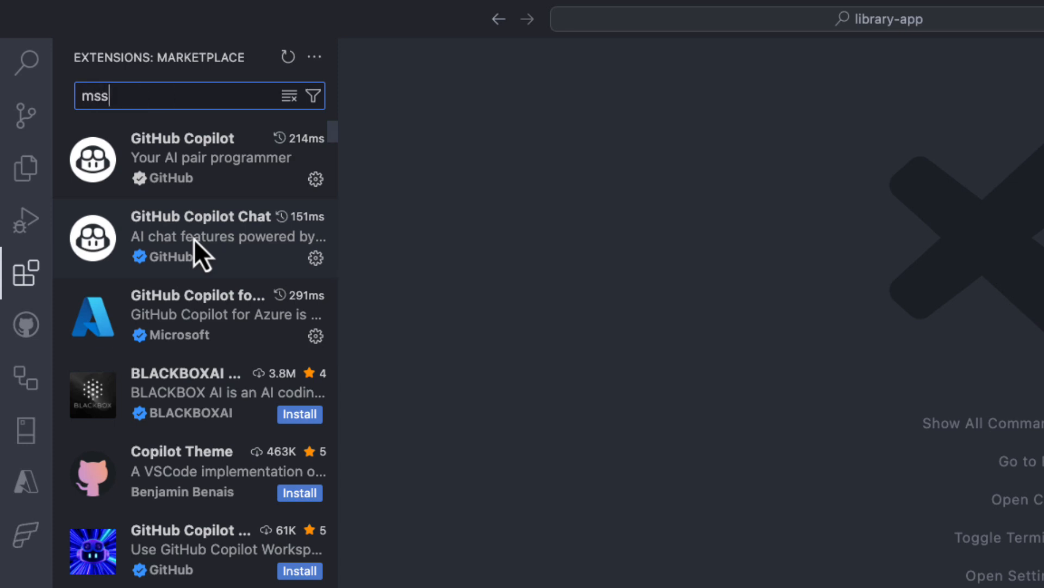
pyautogui.click(196, 158)
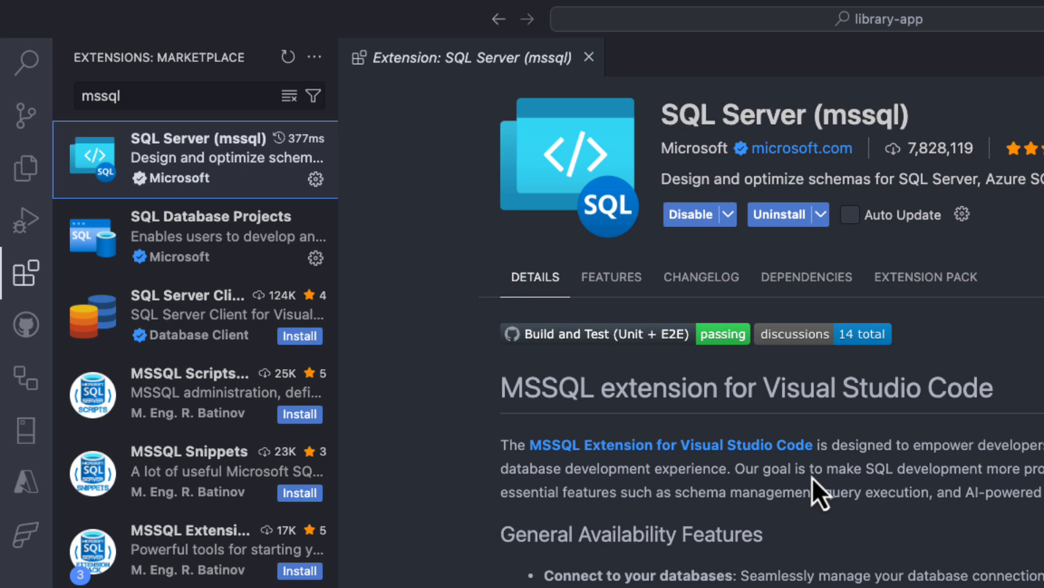
pyautogui.moveTo(563, 109)
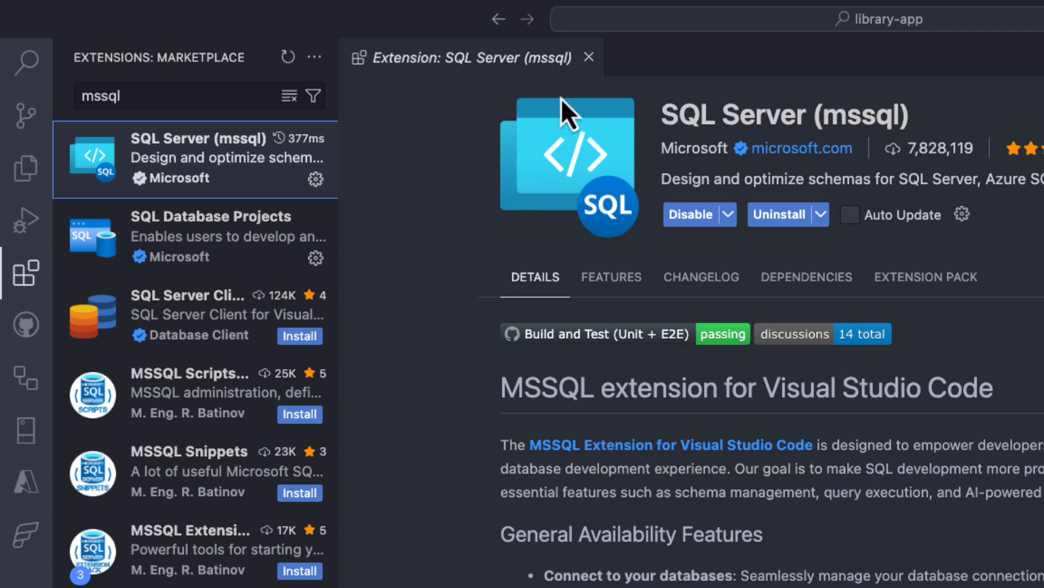
pyautogui.click(22, 158)
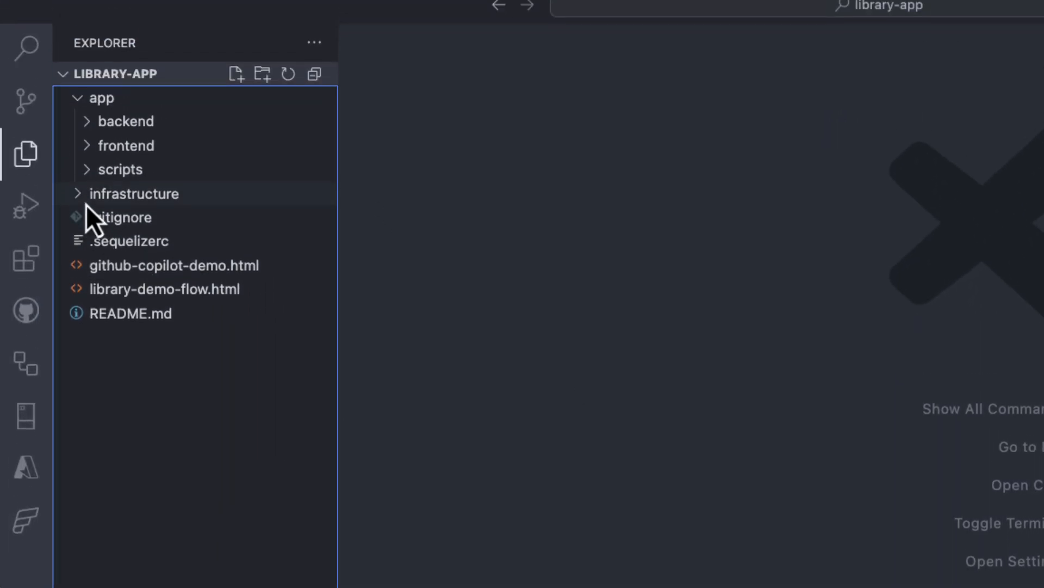
# Run terraform -chdir=infrastructure output and expand the app/backend folder.
pyautogui.click(134, 193)
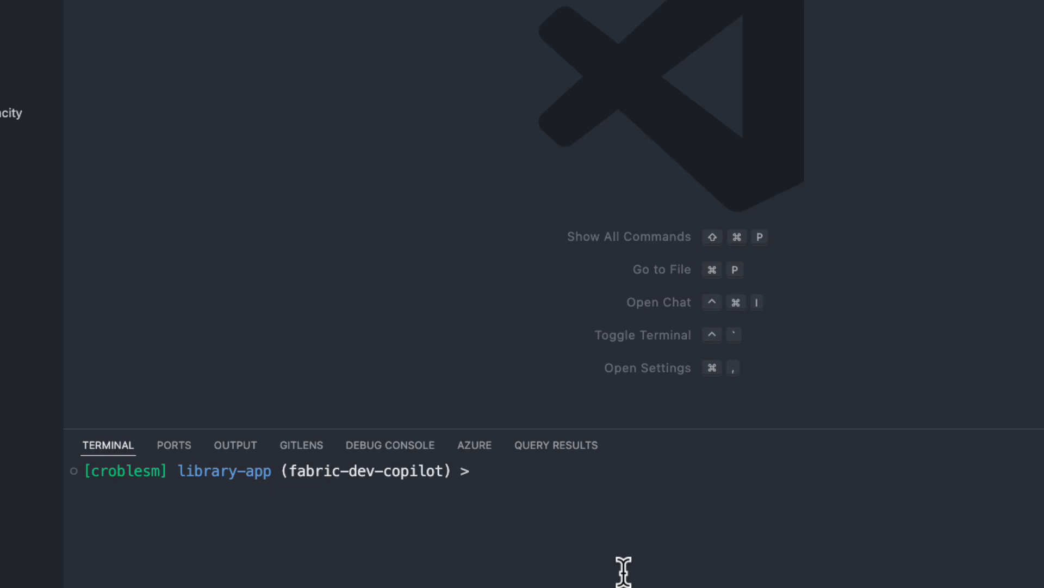
pyautogui.write('terraform -chdir=infrastructure output')
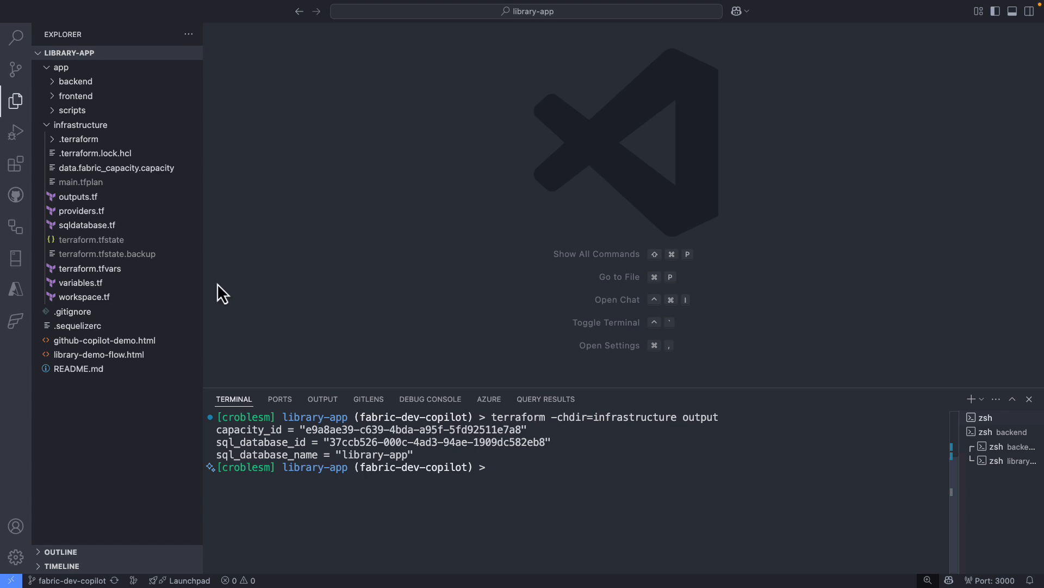
pyautogui.click(77, 81)
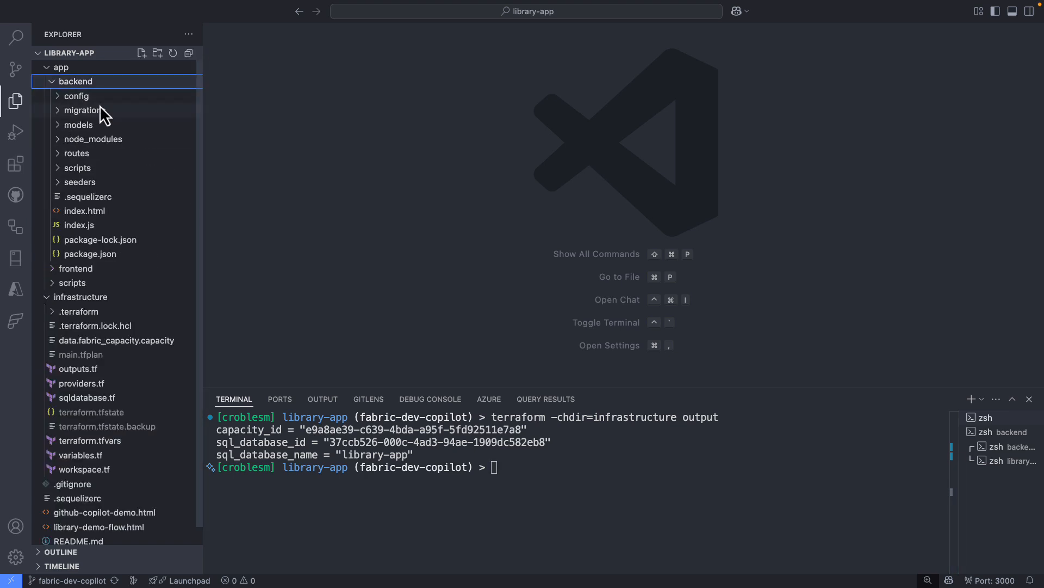
pyautogui.click(77, 96)
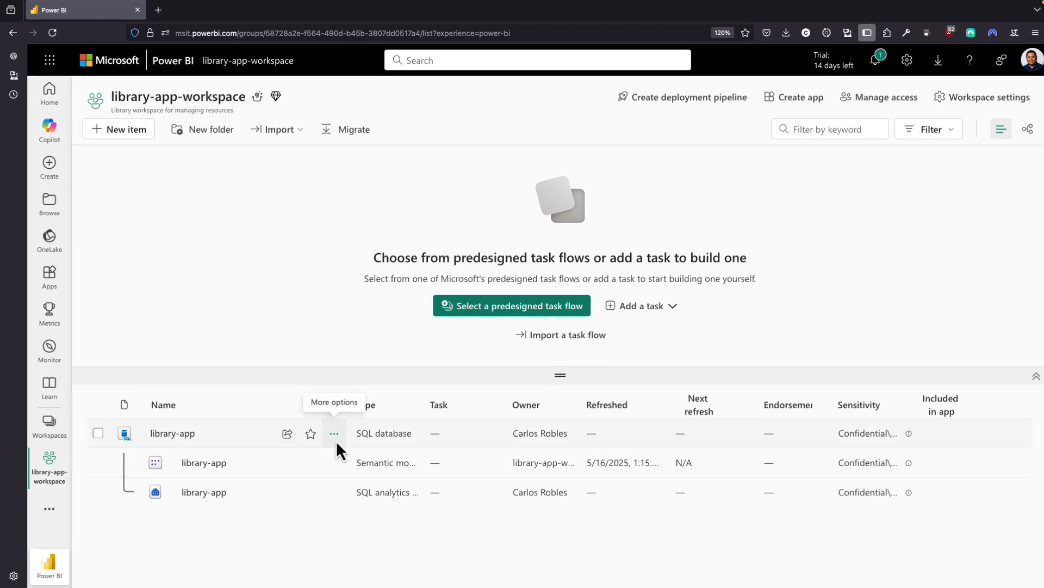
# Show the library-app database details and select its JDBC connection string.
pyautogui.click(335, 433)
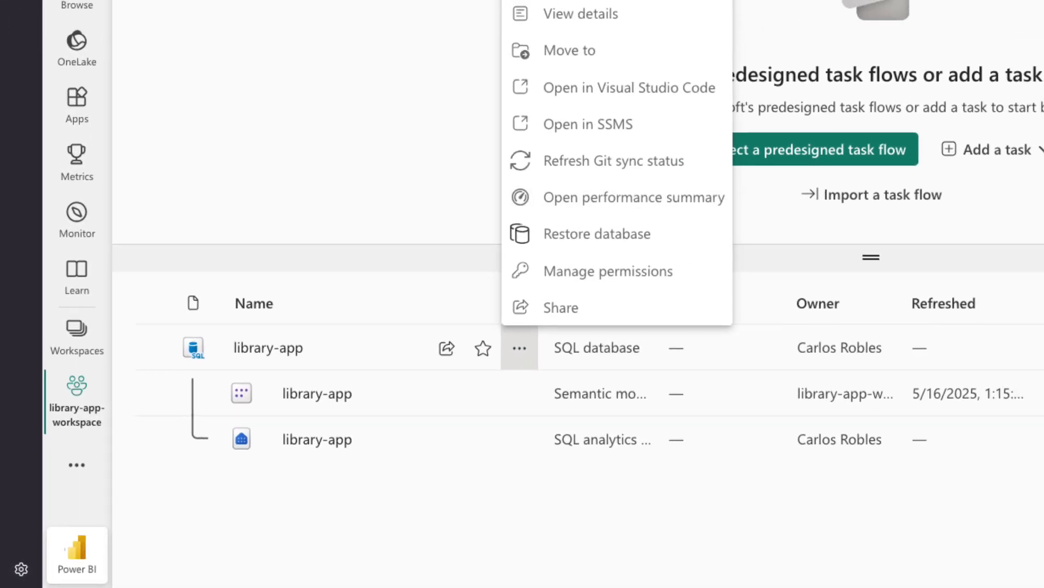
pyautogui.click(579, 14)
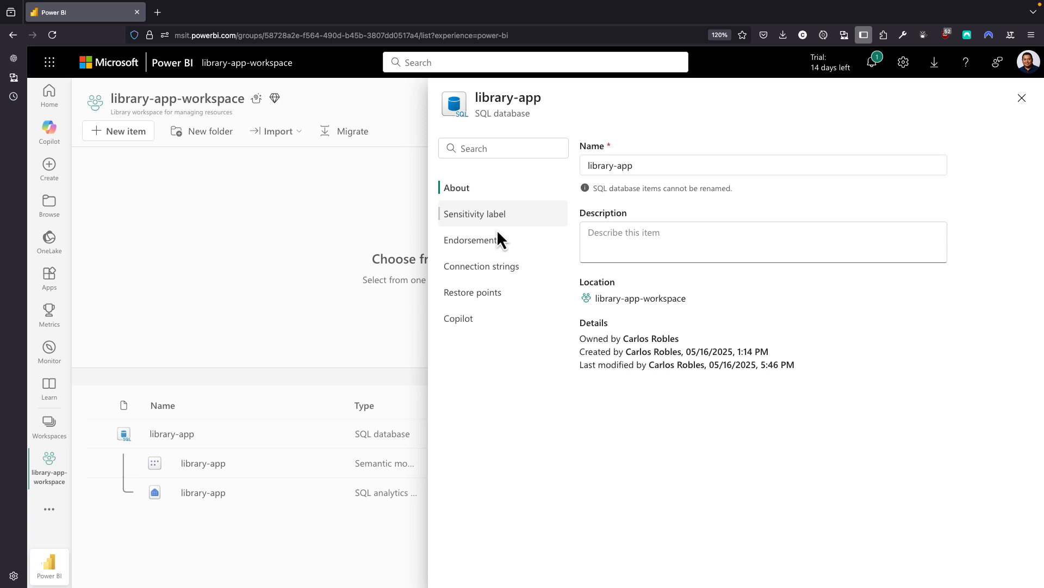
pyautogui.click(481, 266)
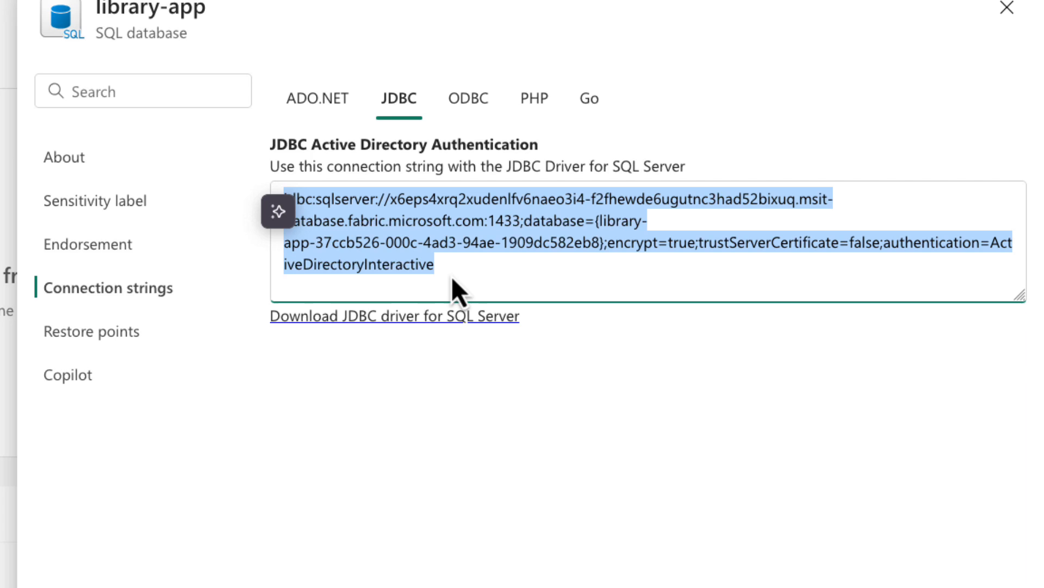
pyautogui.moveTo(479, 298)
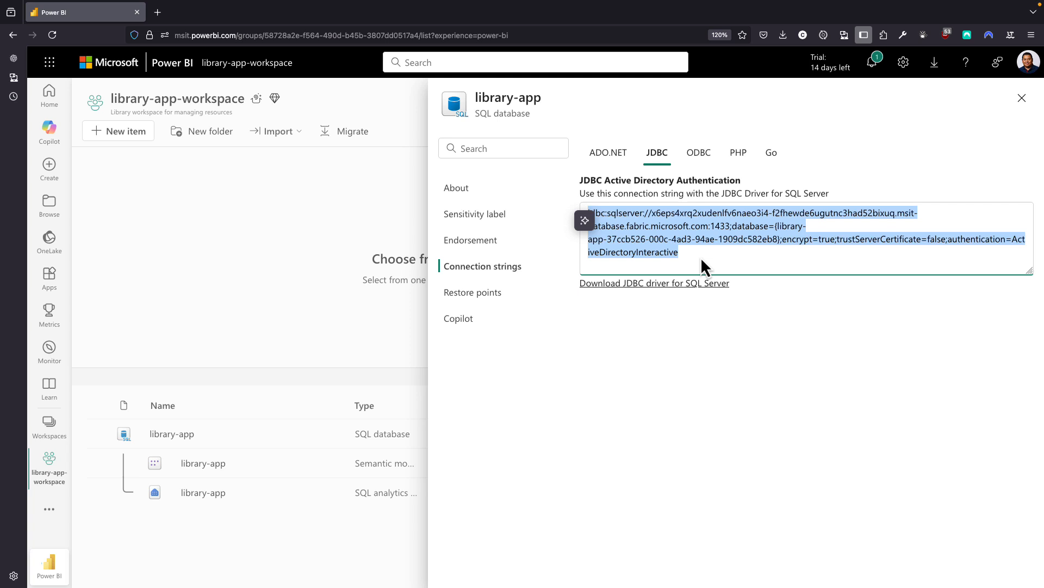
pyautogui.click(701, 255)
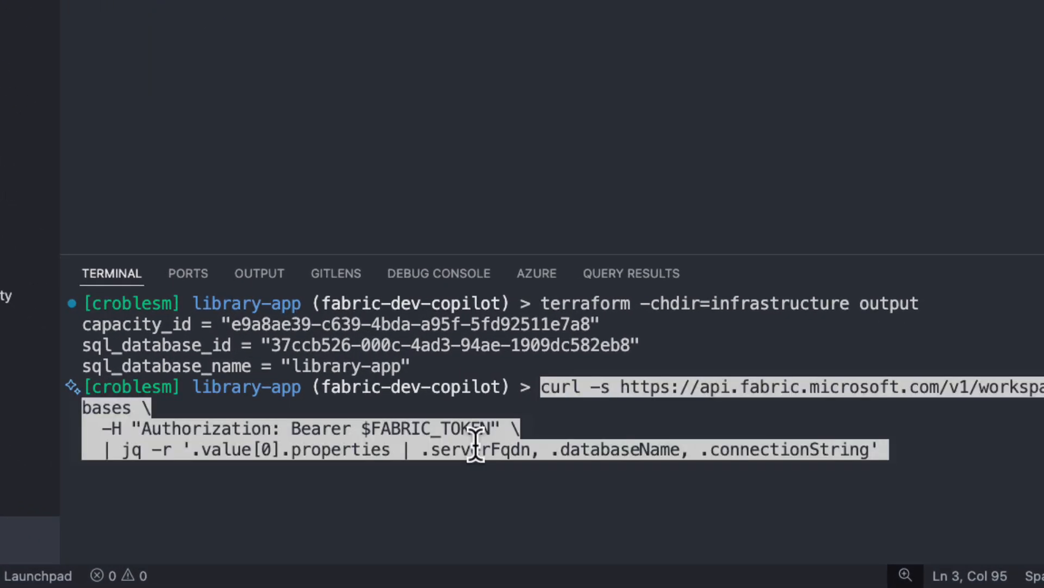
# Run the curl command for the server details and select the .env placeholder server name.
pyautogui.press('Enter')
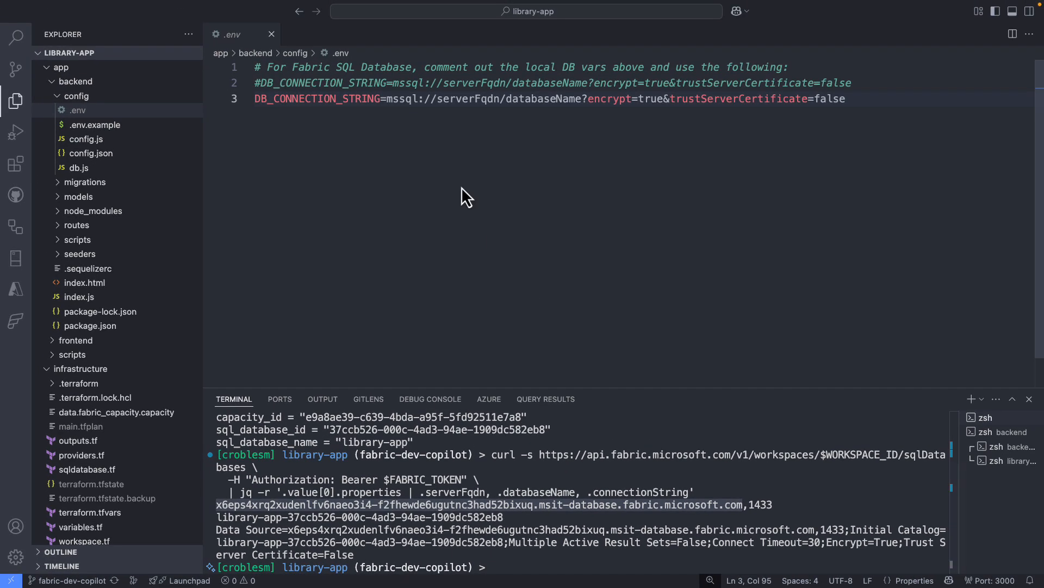
pyautogui.click(433, 99)
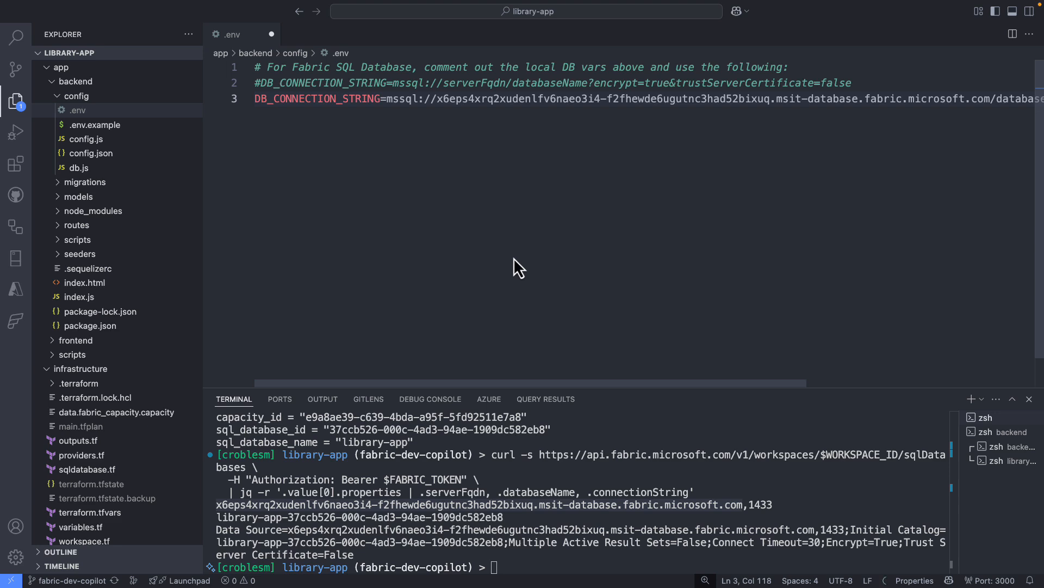
pyautogui.moveTo(482, 528)
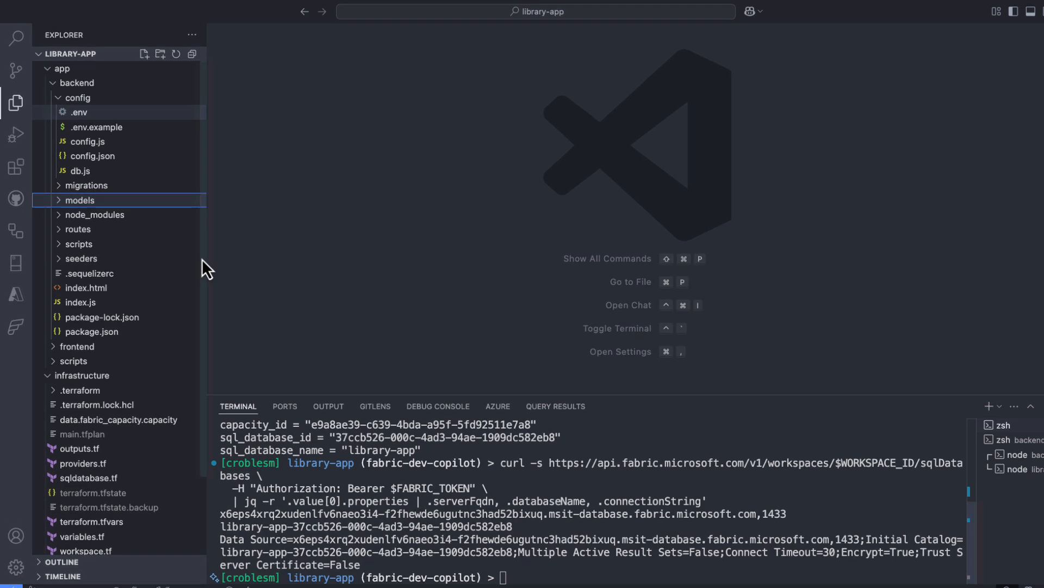
# Expand the backend models folder in the Explorer.
pyautogui.click(79, 199)
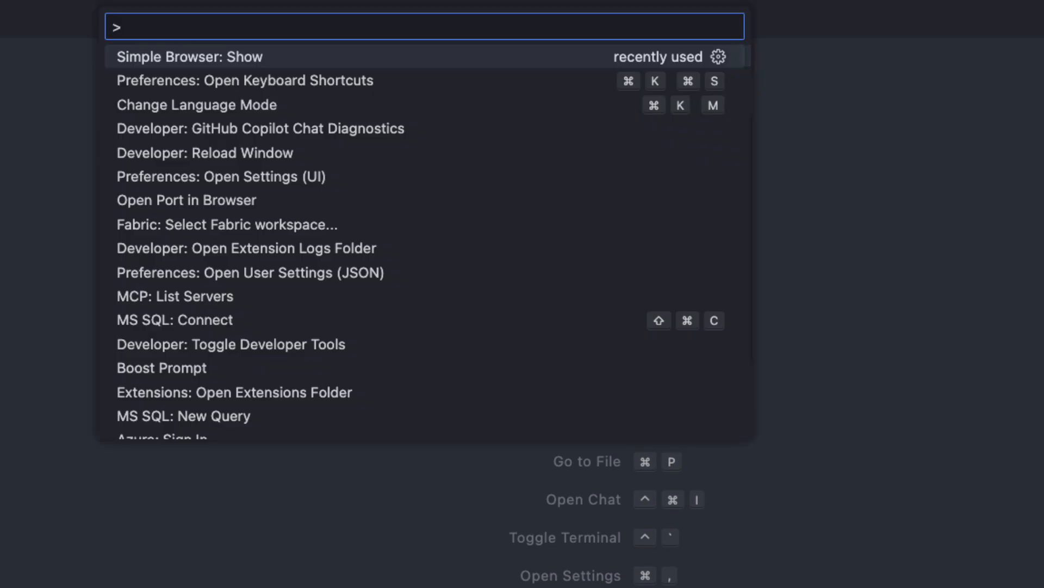
pyautogui.click(190, 57)
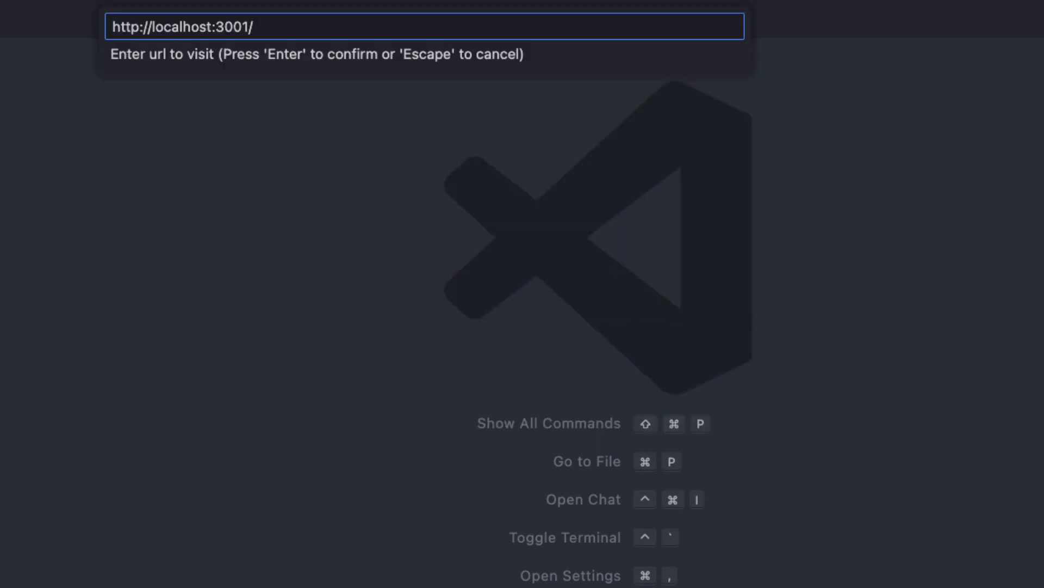
pyautogui.press('Enter')
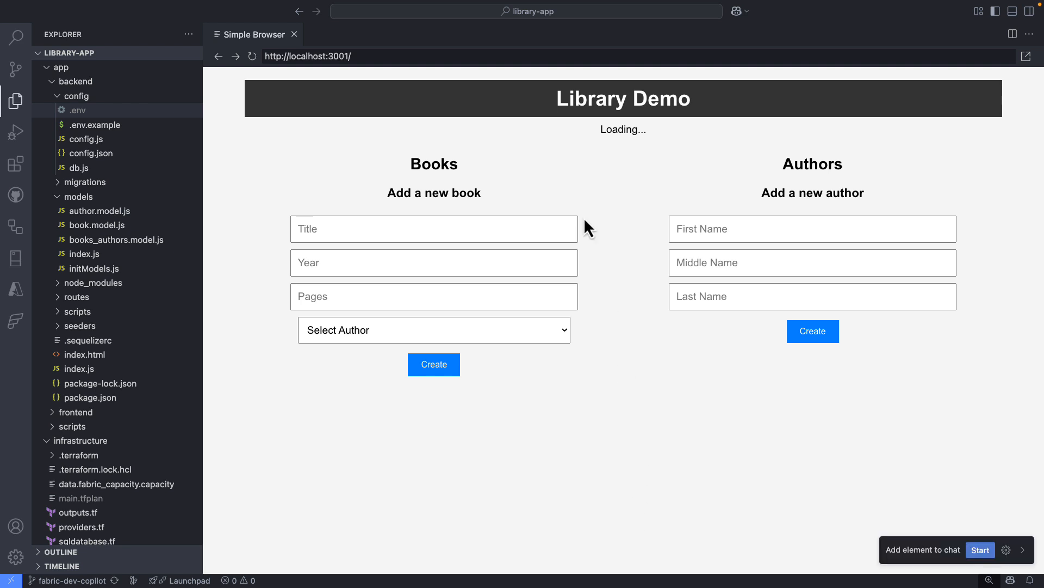
pyautogui.moveTo(609, 215)
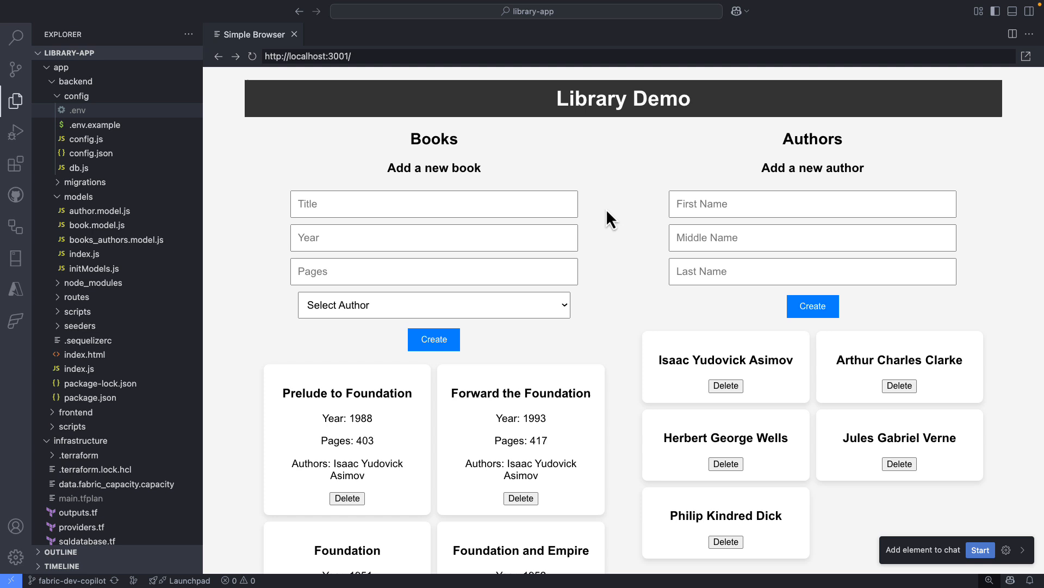
pyautogui.scroll(-3)
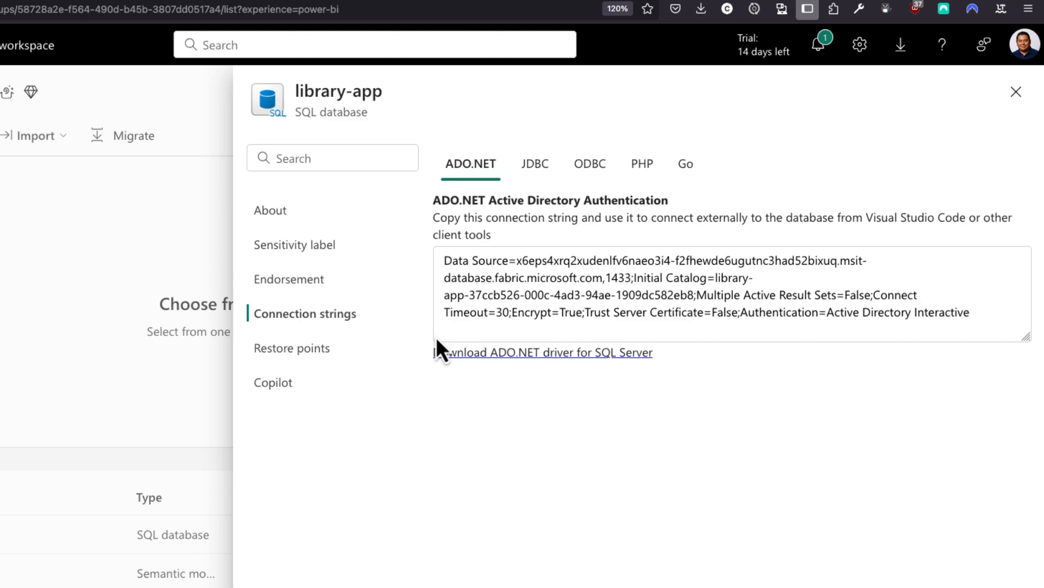
# Open library-app and send its server and database names to VS Code.
pyautogui.click(1015, 91)
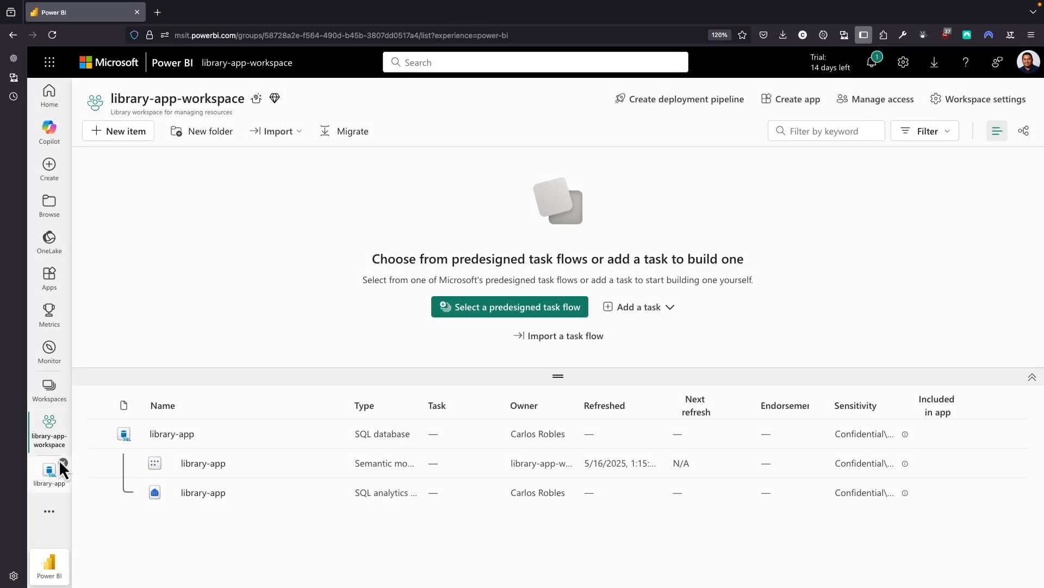
pyautogui.click(172, 433)
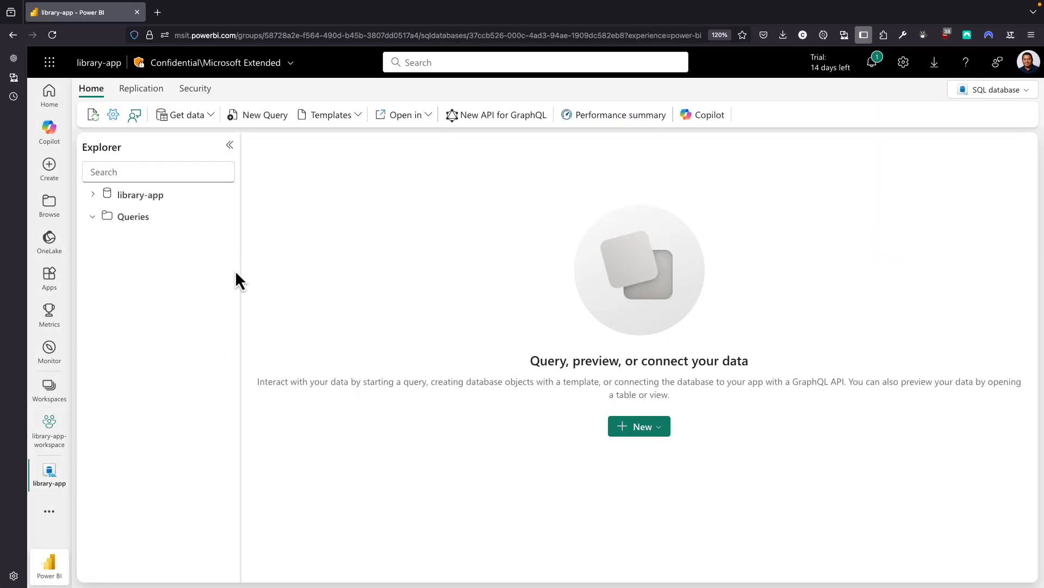
pyautogui.moveTo(423, 150)
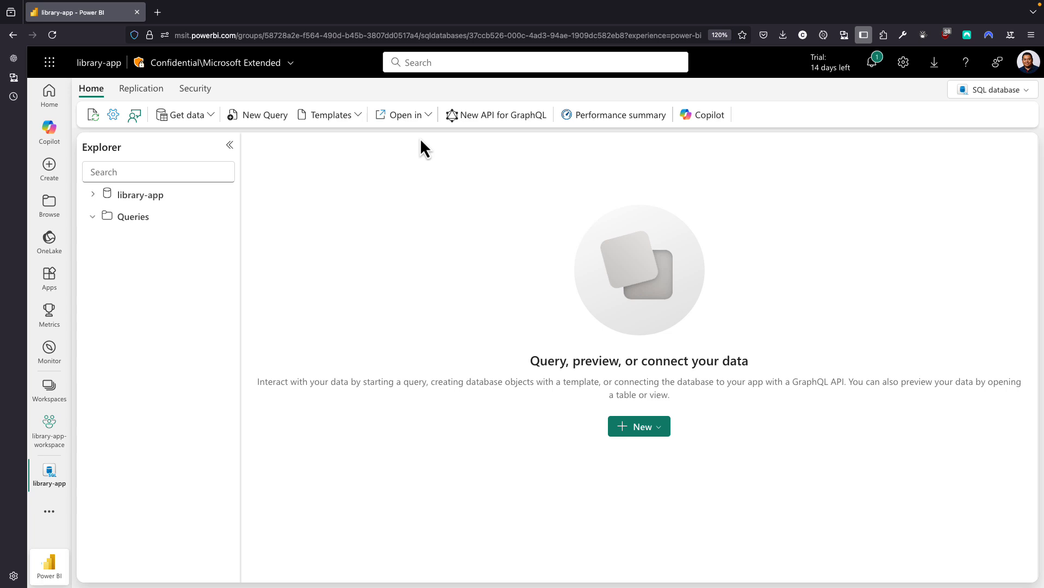
pyautogui.click(407, 115)
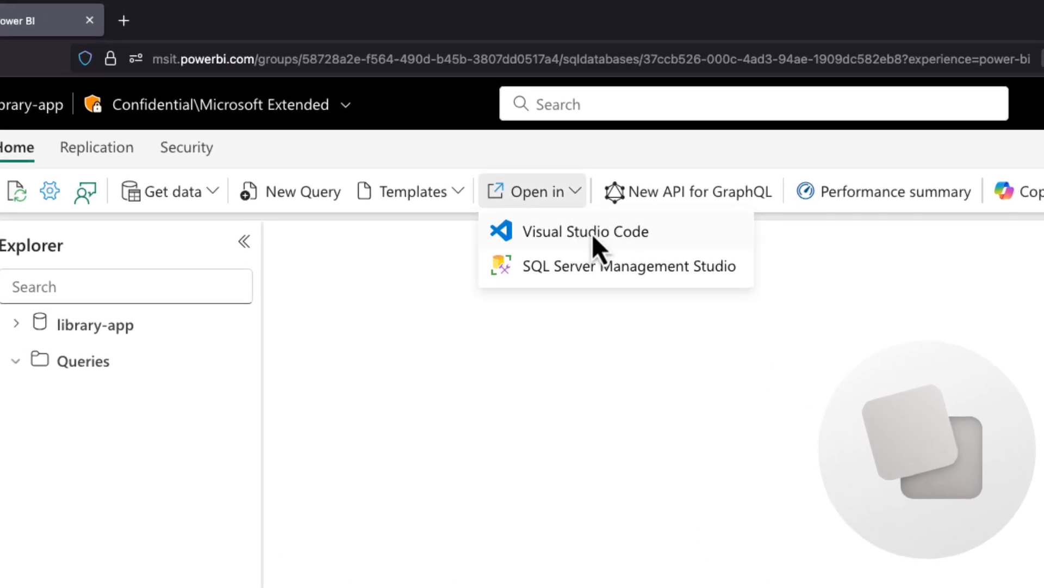
pyautogui.click(585, 231)
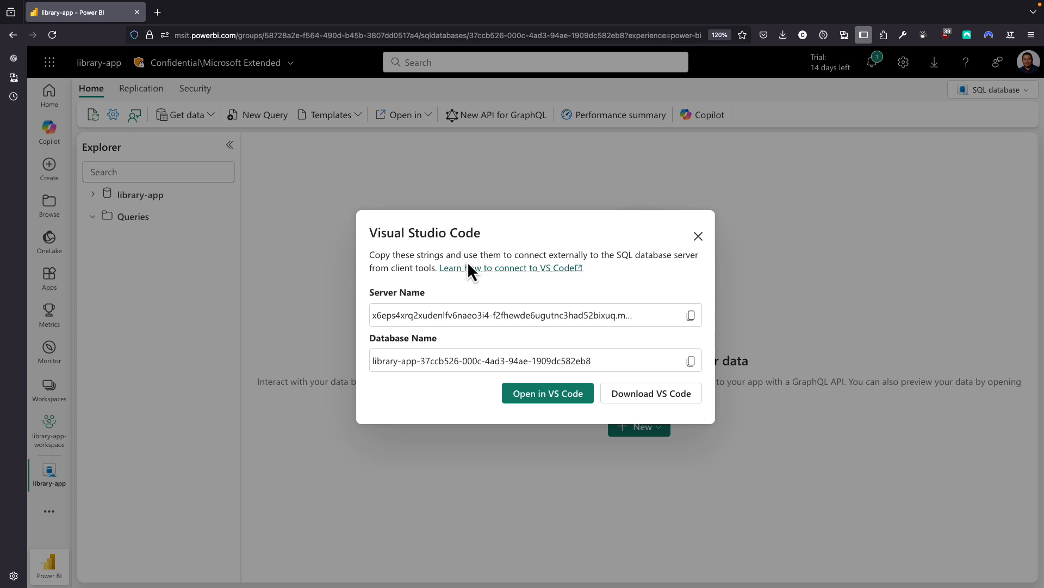
pyautogui.moveTo(548, 393)
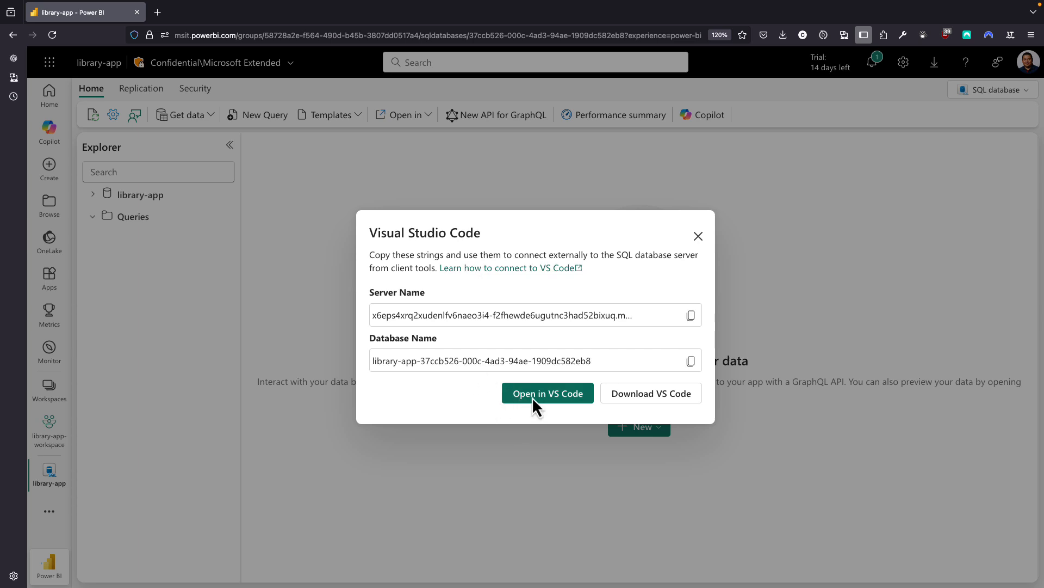
pyautogui.click(548, 392)
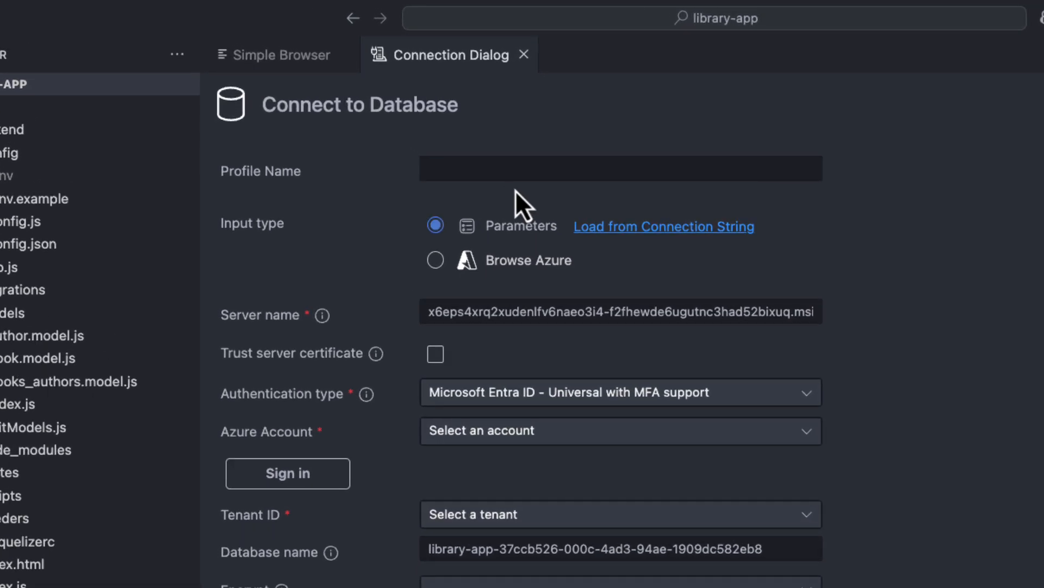
# Enter the FabricDev profile name in the Connection Dialog.
pyautogui.write('Fabri')
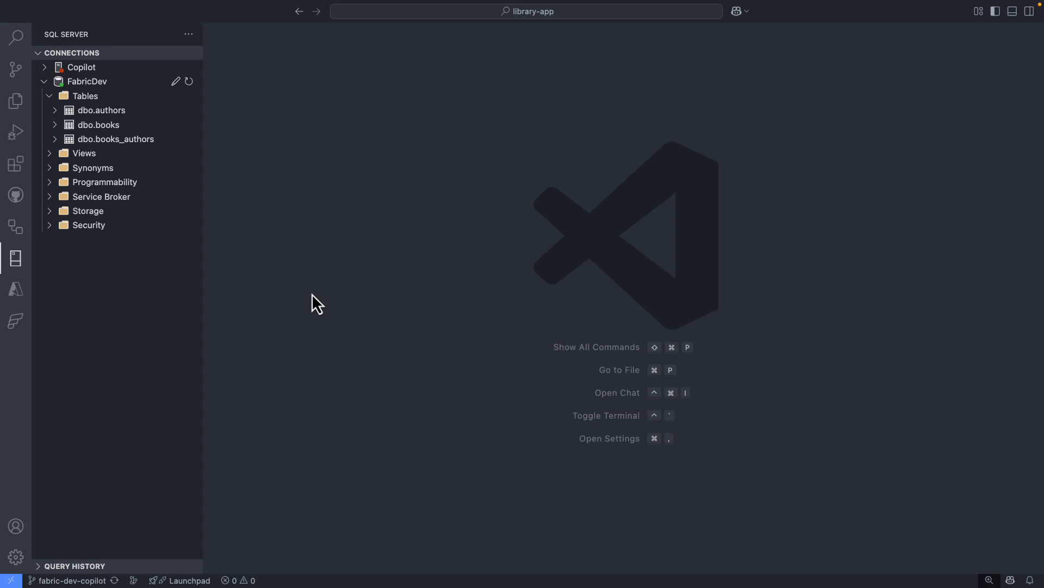
pyautogui.moveTo(102, 94)
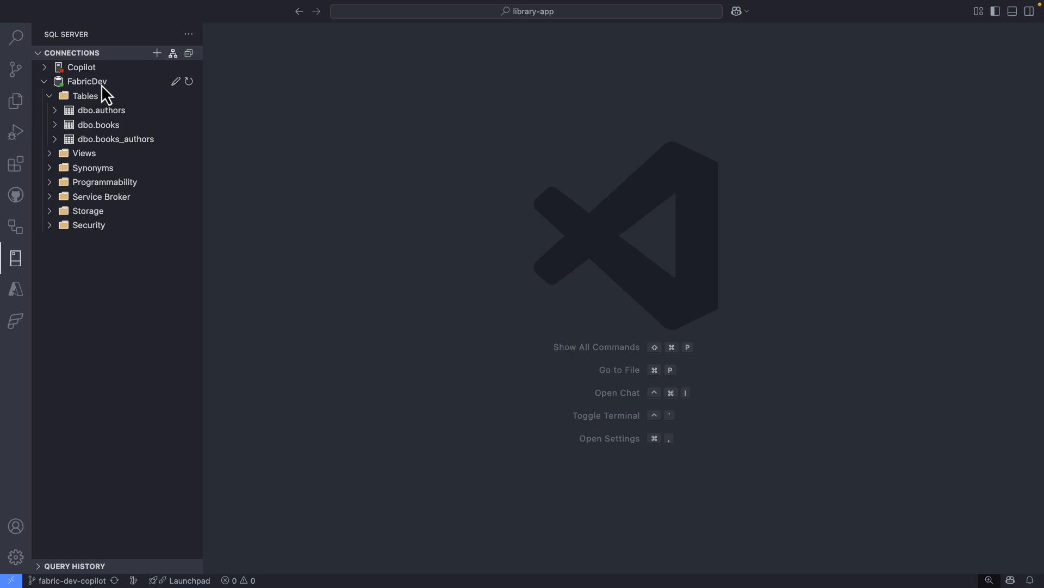
# Choose Design Schema (Preview) for the FabricDev connection.
pyautogui.rightClick(86, 81)
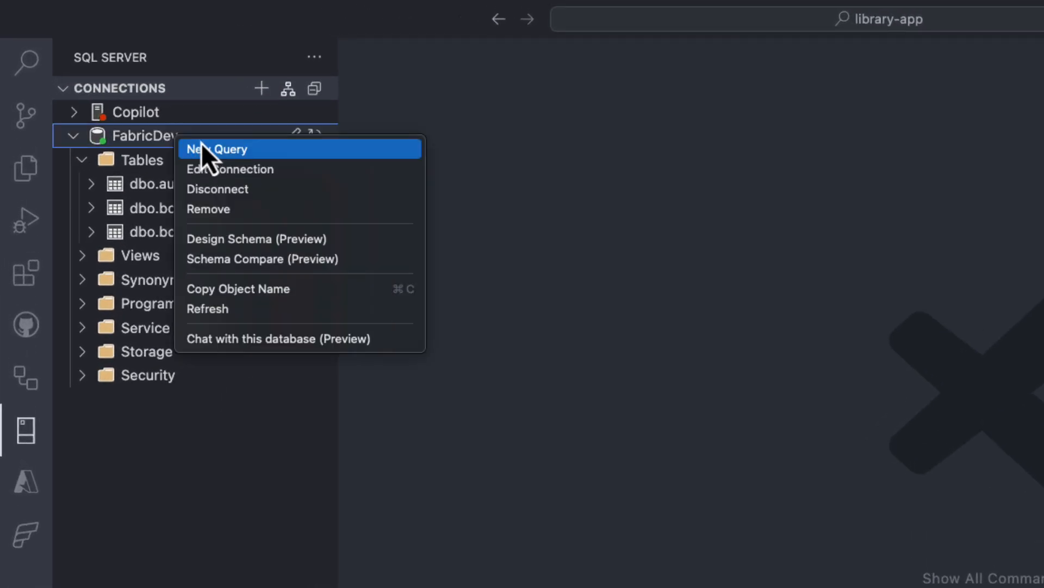
pyautogui.moveTo(317, 252)
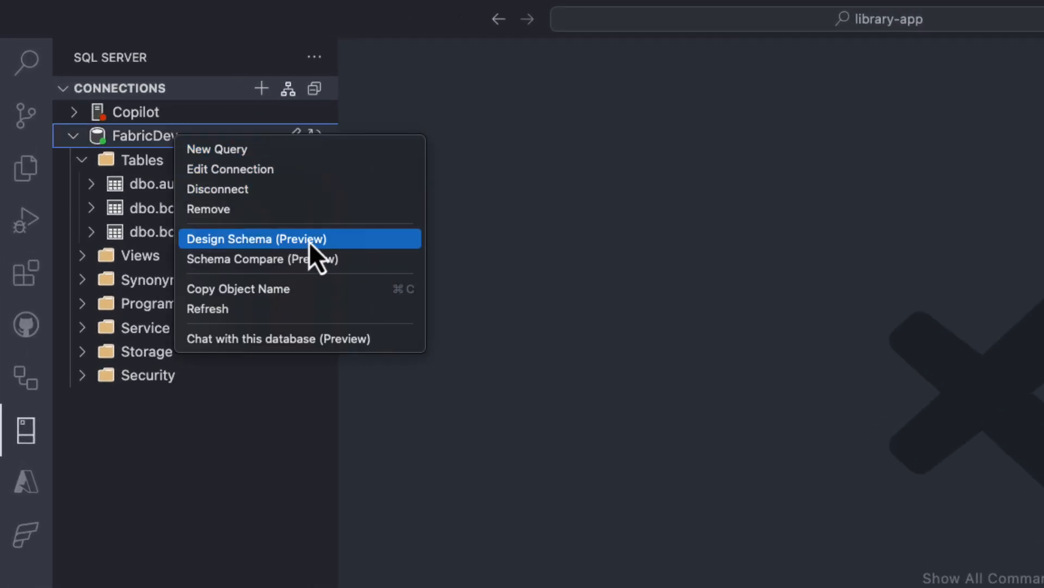
pyautogui.click(256, 239)
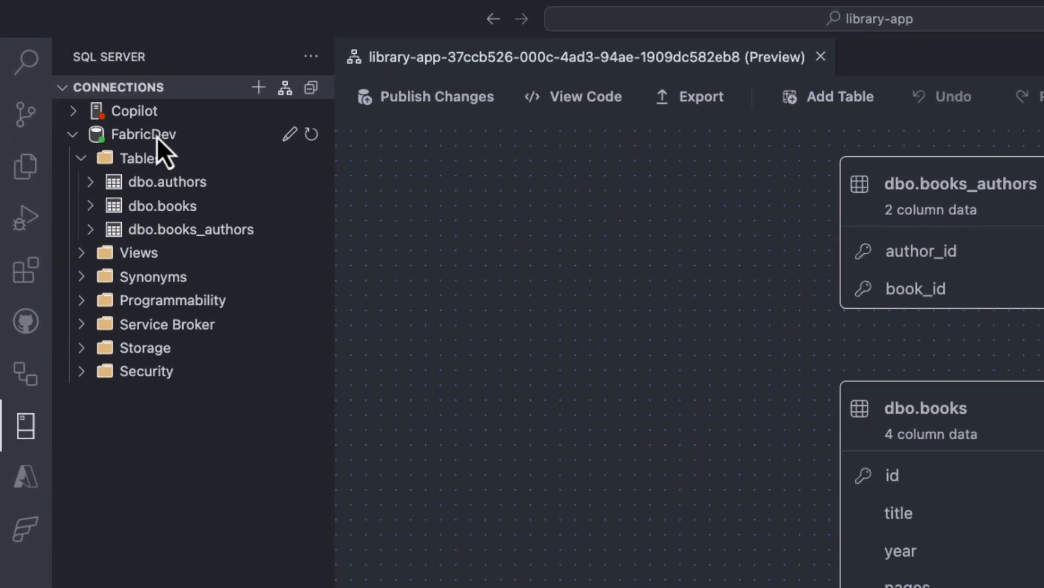
# Start a Chat with this database session on the FabricDev connection.
pyautogui.rightClick(143, 135)
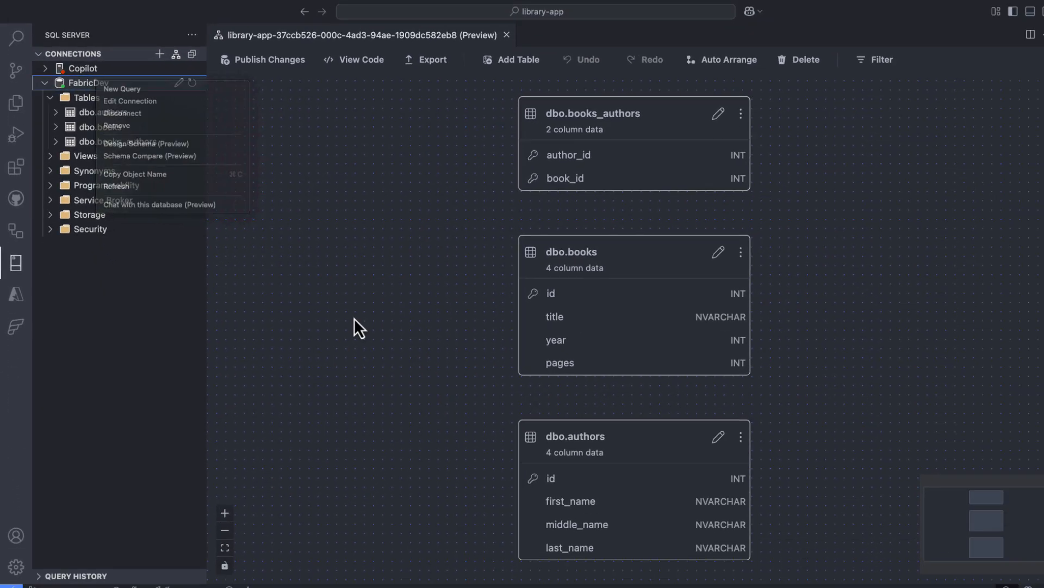
pyautogui.click(160, 205)
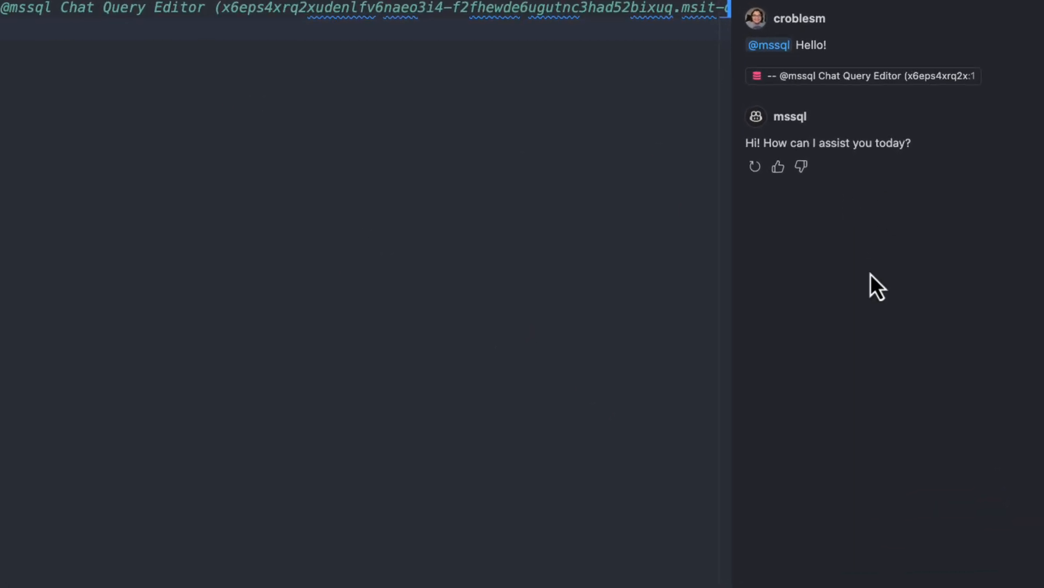
pyautogui.moveTo(877, 299)
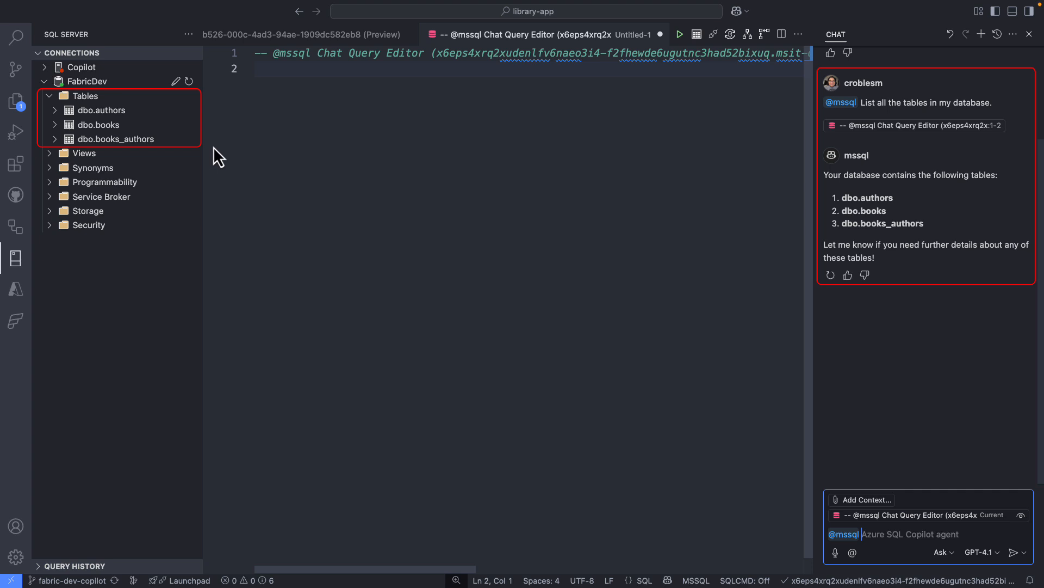
pyautogui.moveTo(148, 170)
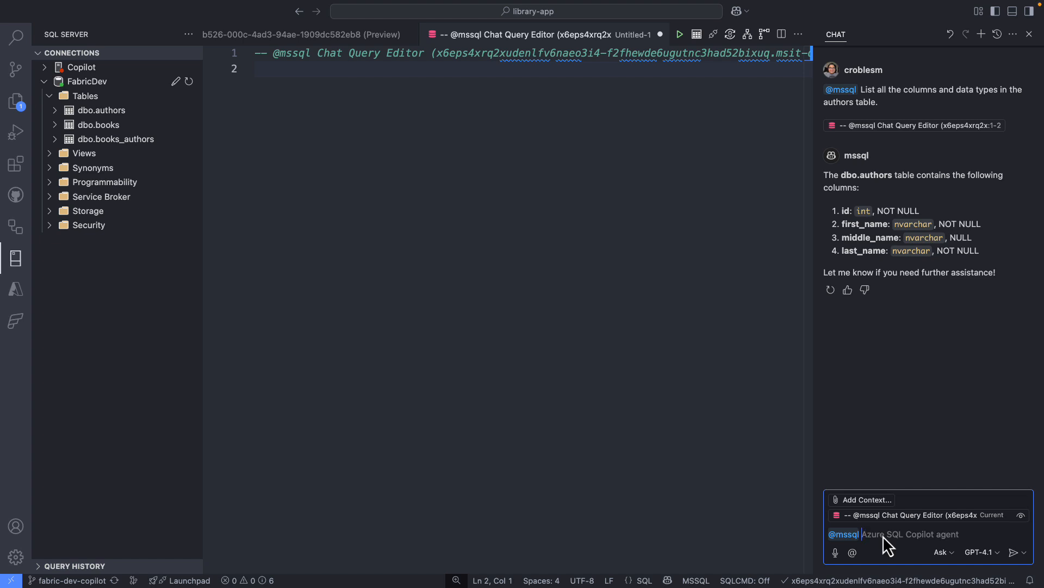
pyautogui.moveTo(493, 405)
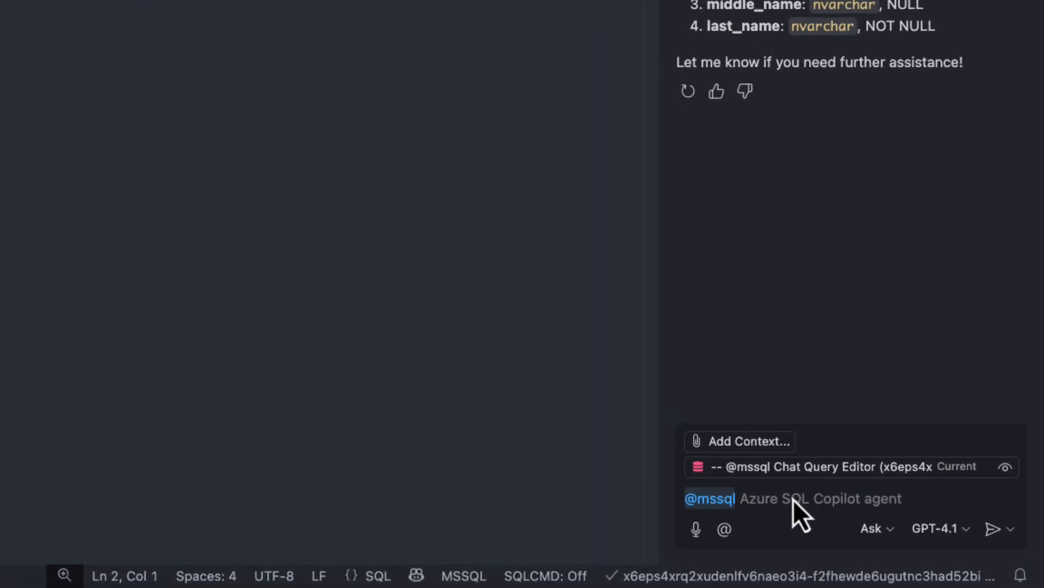
pyautogui.write("I noticed there's a table called books_authors. Can you explain what it does and how it connects the books and authors tables?")
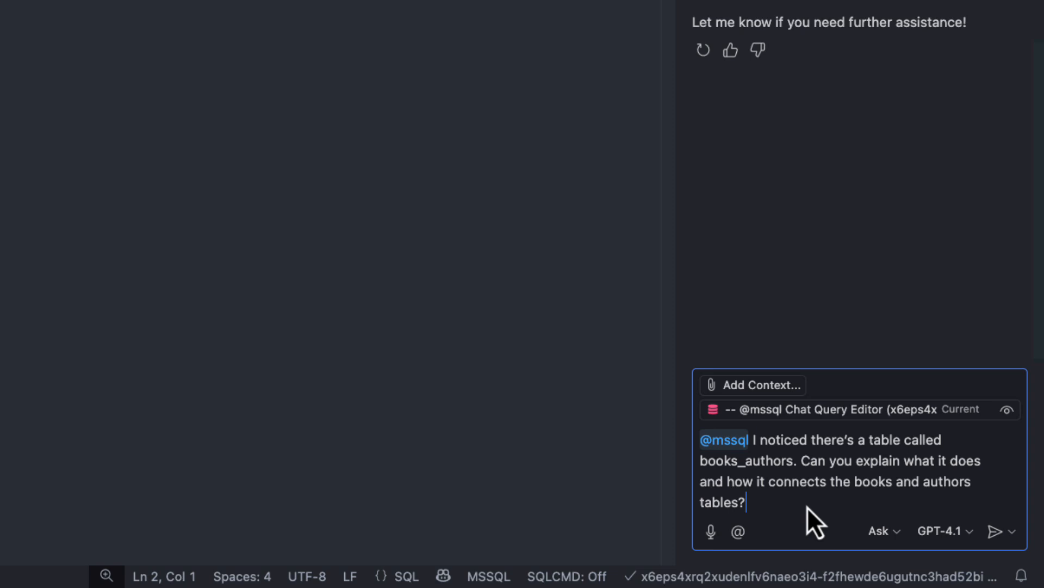
pyautogui.click(996, 529)
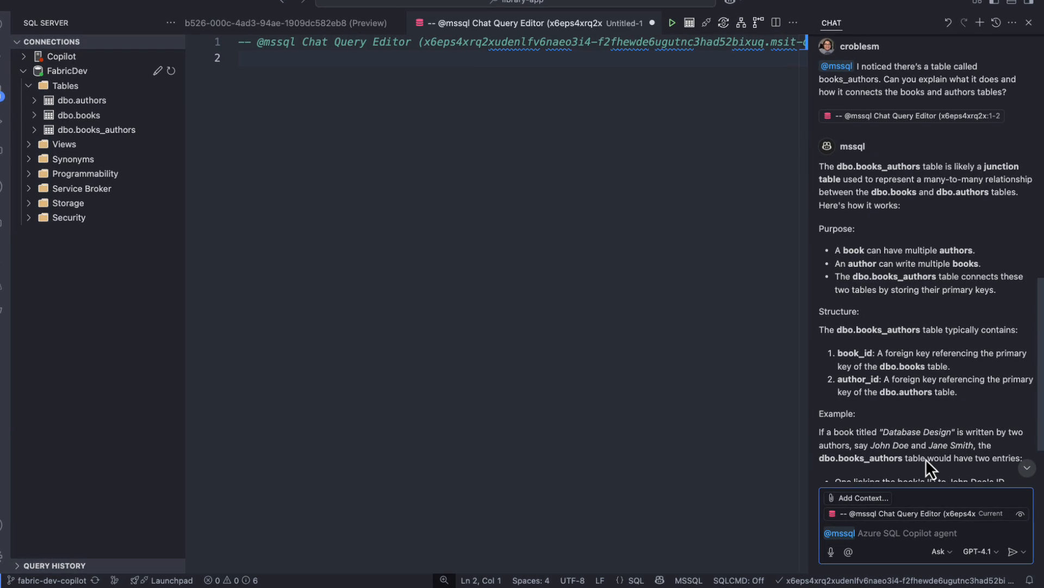
pyautogui.scroll(-3)
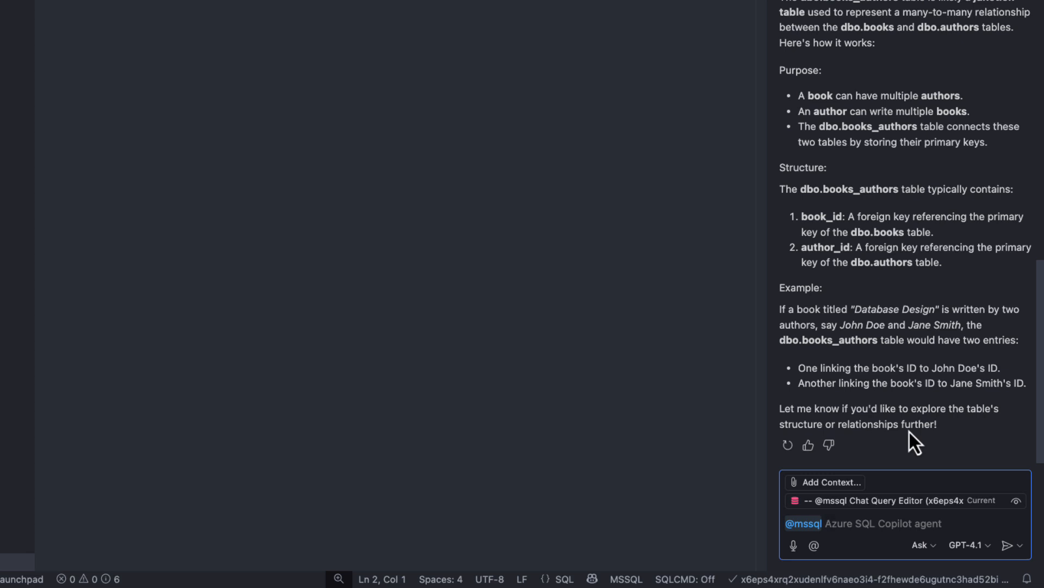
pyautogui.moveTo(853, 257)
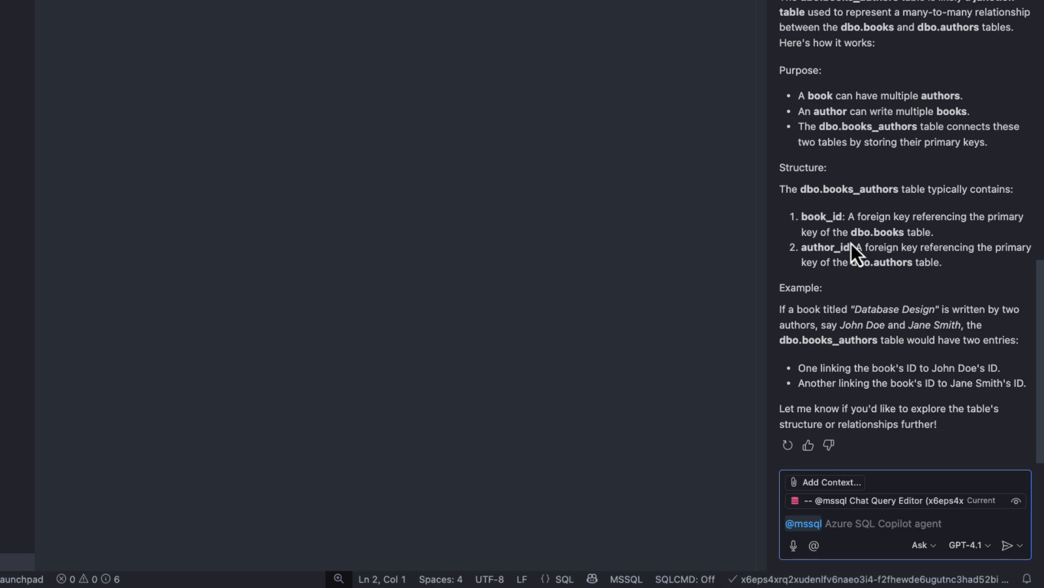
pyautogui.moveTo(812, 91)
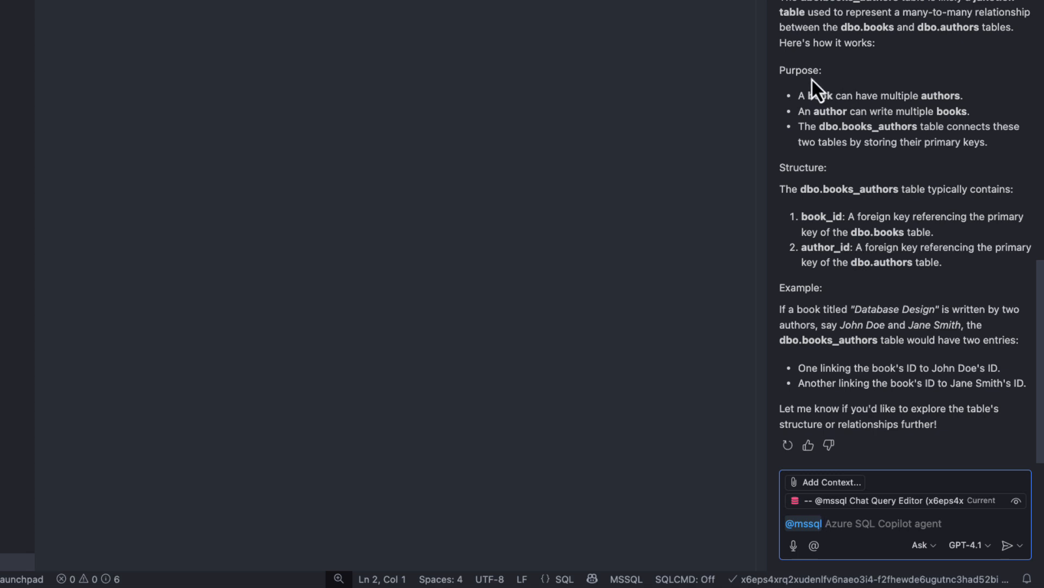
pyautogui.moveTo(829, 206)
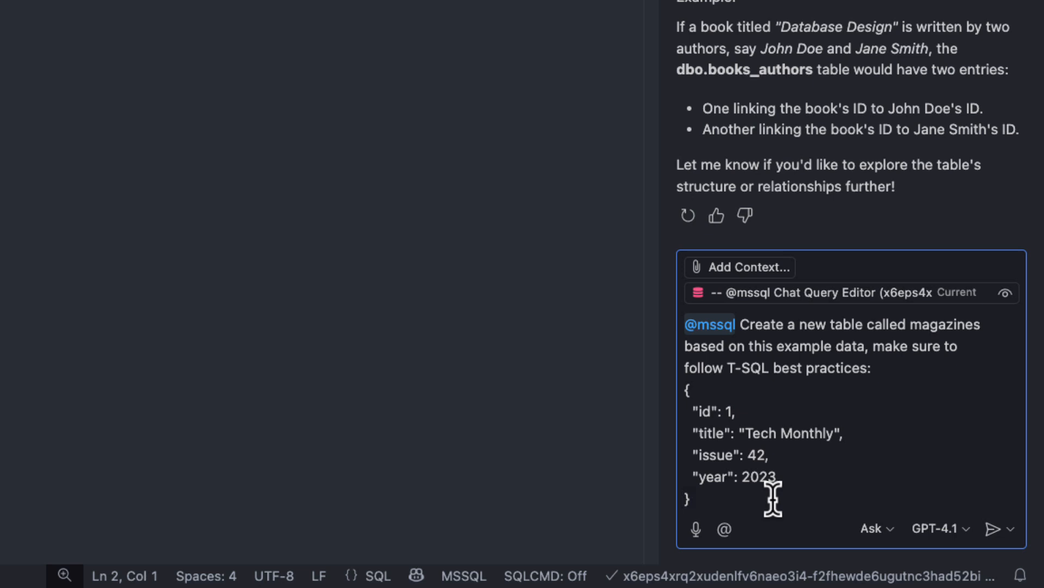
# Send the Copilot Chat request to create a dbo.magazines table.
pyautogui.click(990, 529)
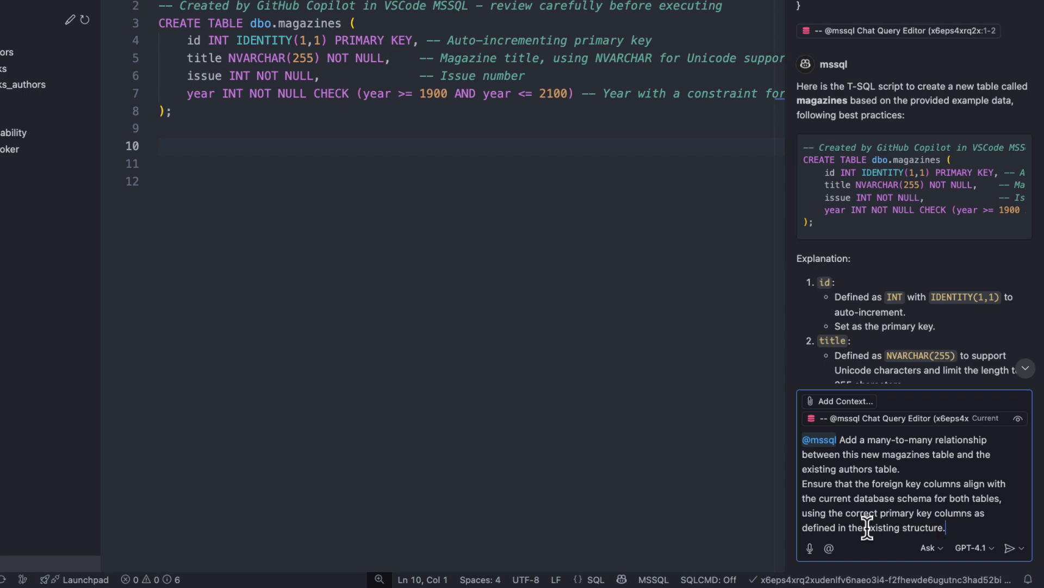
# Send the many-to-many prompt for the dbo.magazines_authors junction table and inspect dbo.authors columns.
pyautogui.click(1011, 547)
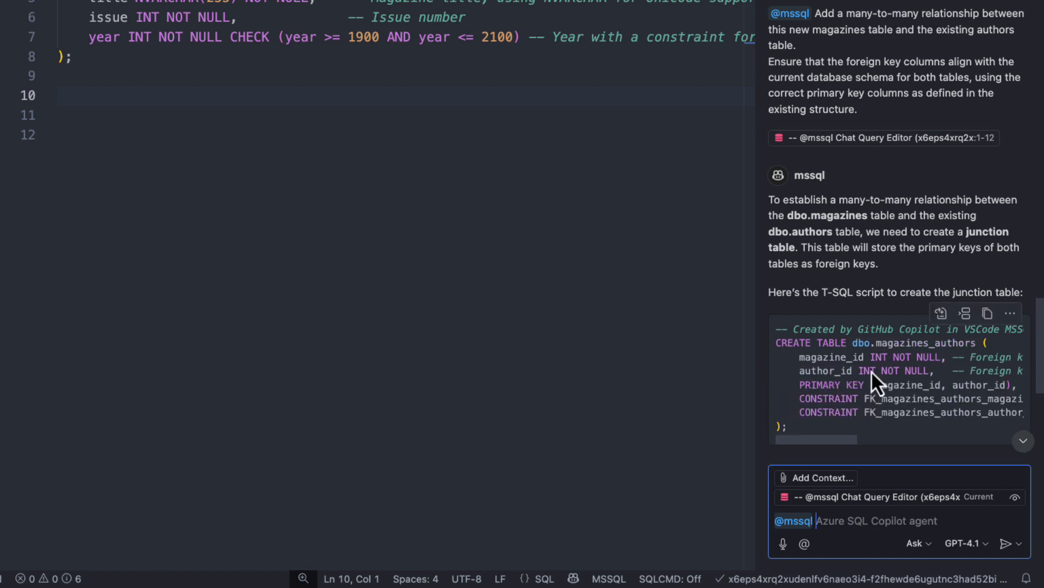
pyautogui.scroll(-3)
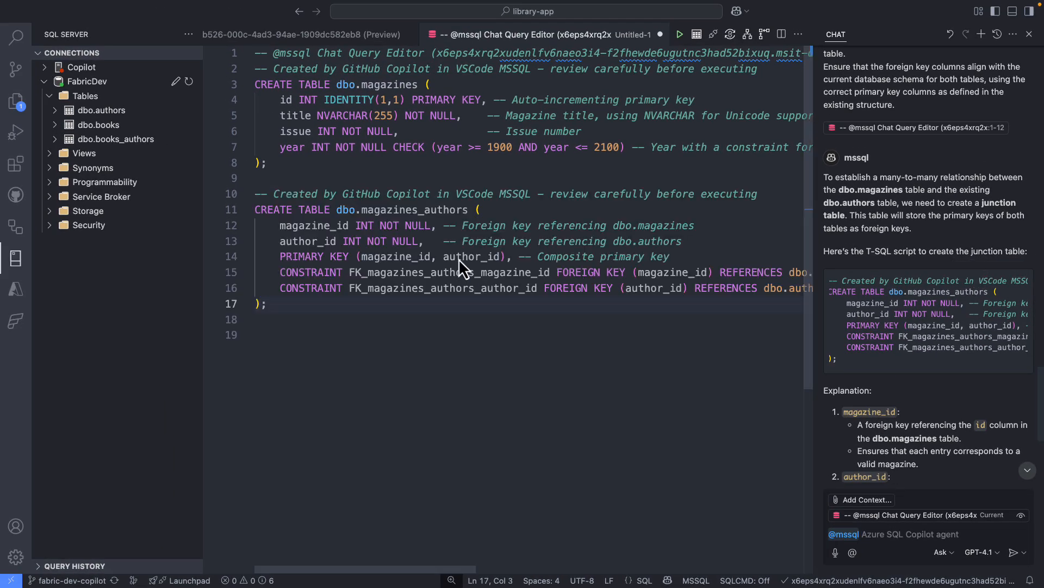
pyautogui.moveTo(420, 366)
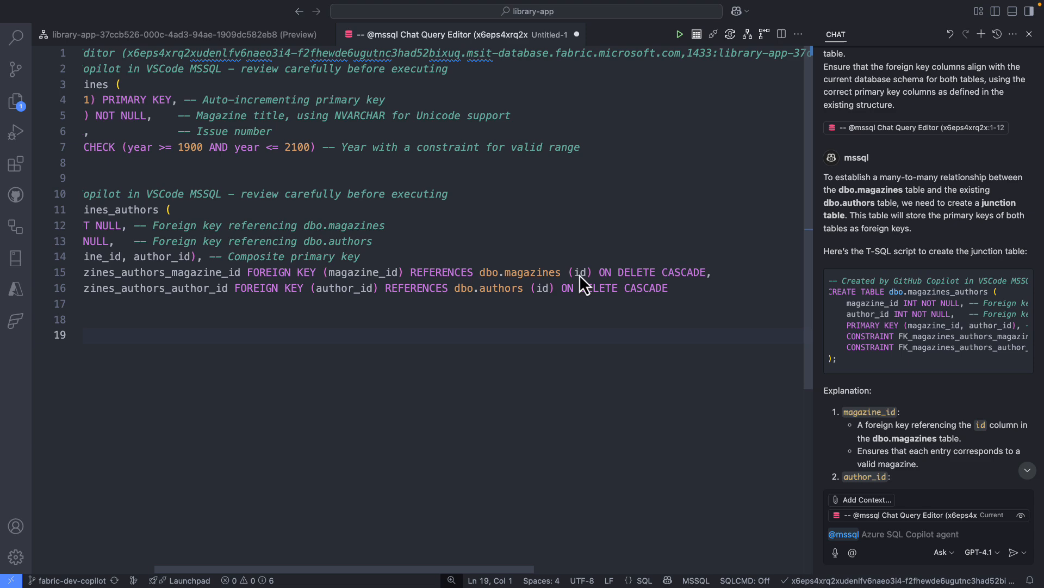
pyautogui.moveTo(526, 275)
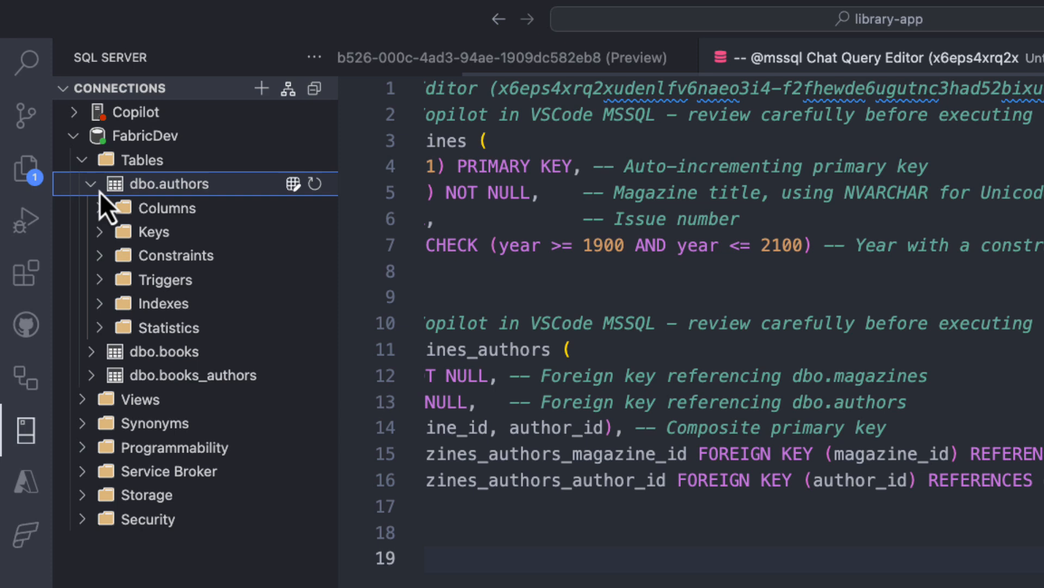
pyautogui.click(167, 208)
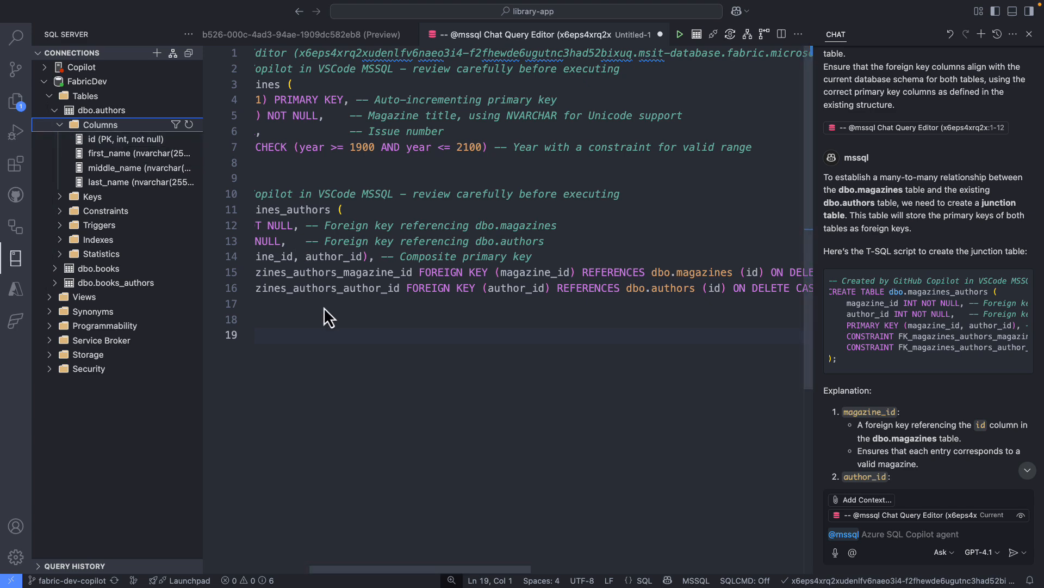
pyautogui.hscroll(-3)
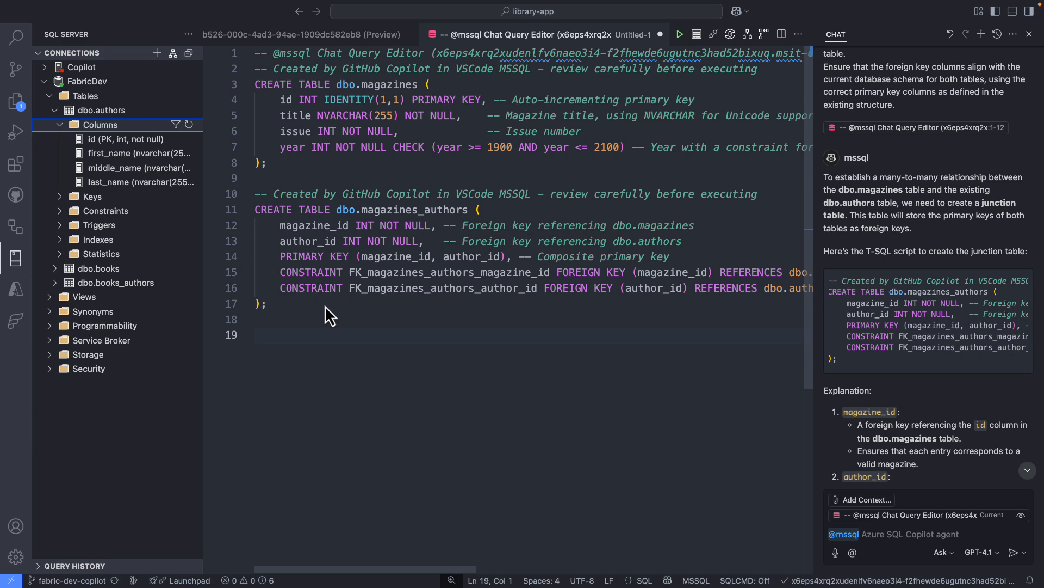
pyautogui.click(46, 110)
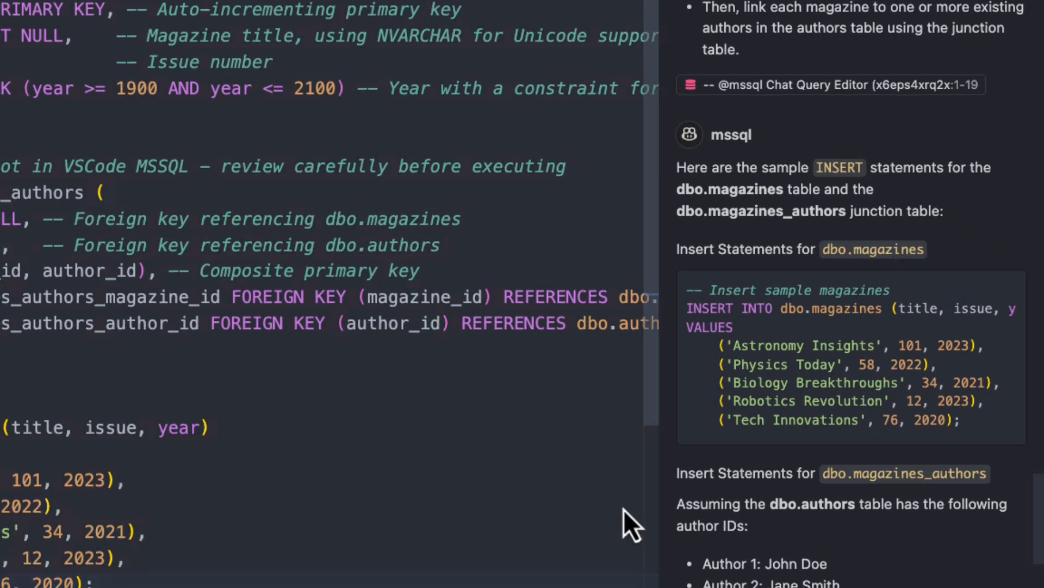
# Review the sample INSERT statements for dbo.magazines and dbo.magazines_authors.
pyautogui.scroll(-3)
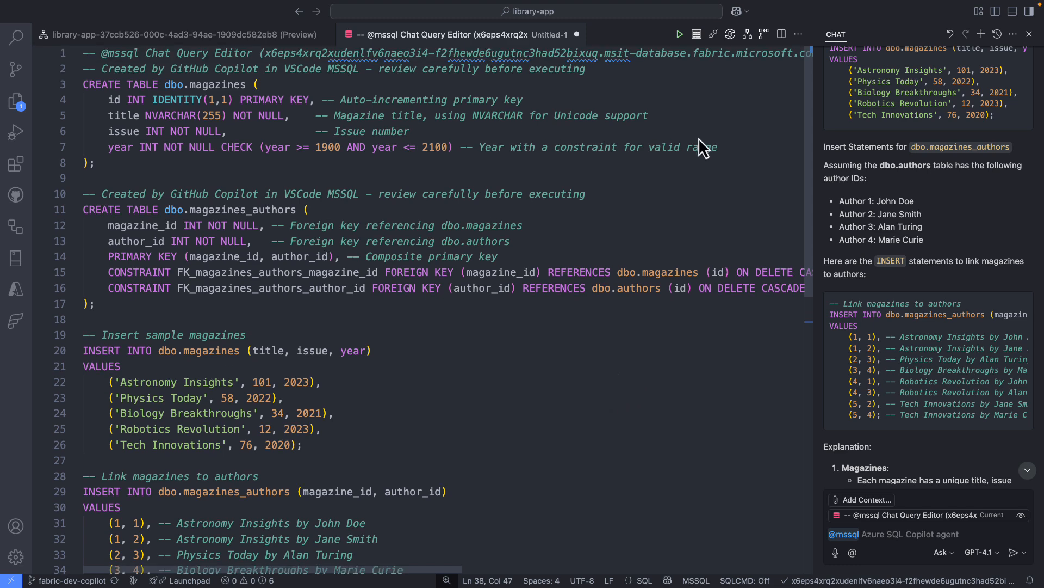
# Run the script creating and seeding both magazines tables, then view dbo.magazines rows.
pyautogui.click(680, 34)
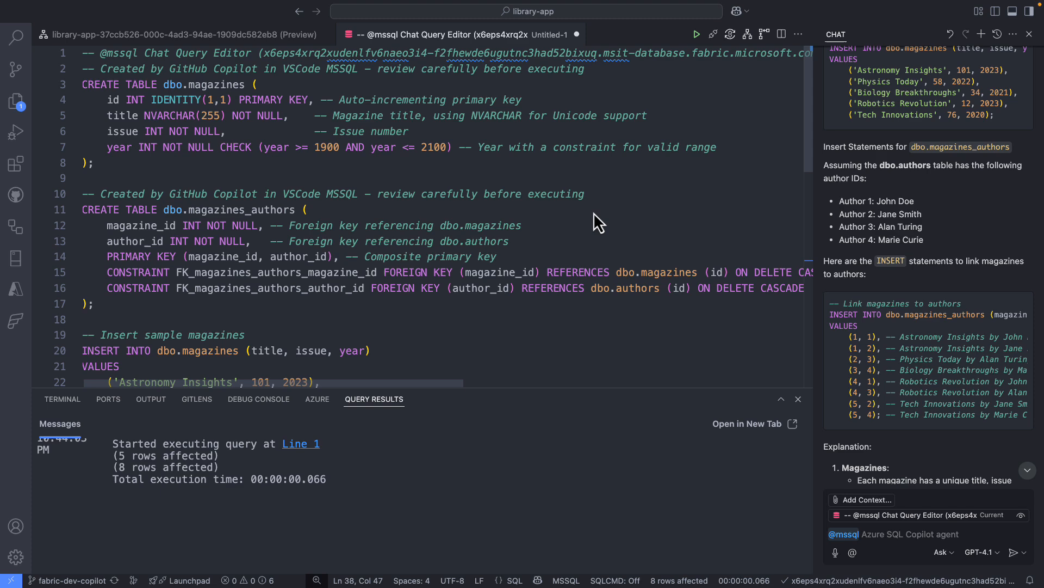
pyautogui.moveTo(250, 228)
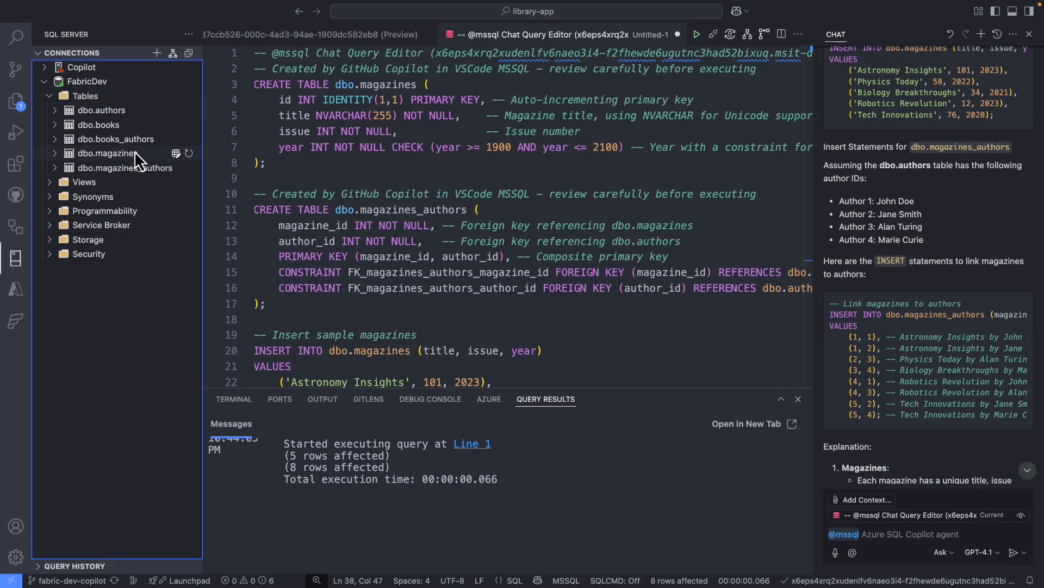
pyautogui.click(103, 153)
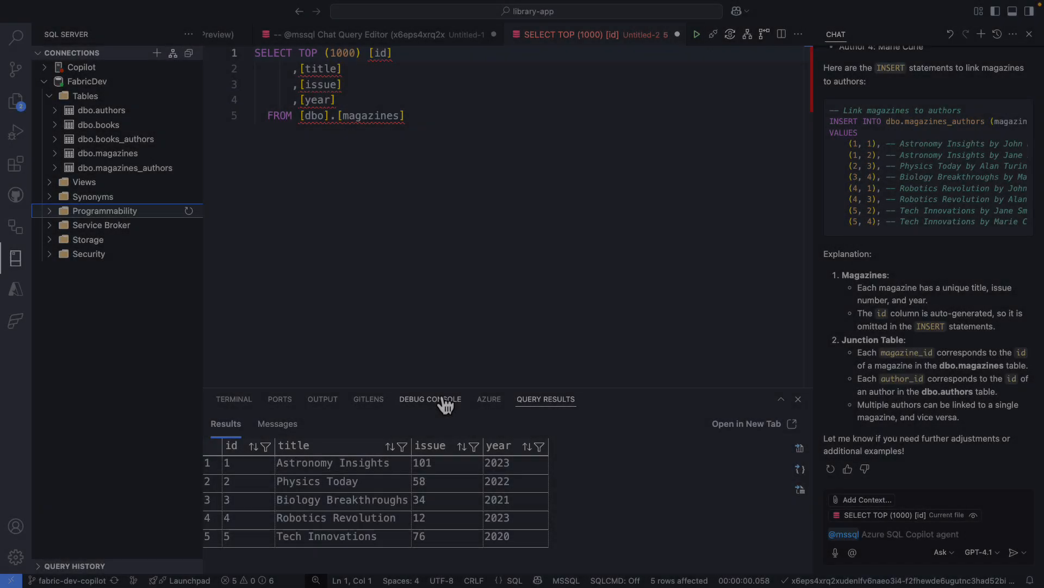
pyautogui.moveTo(431, 399)
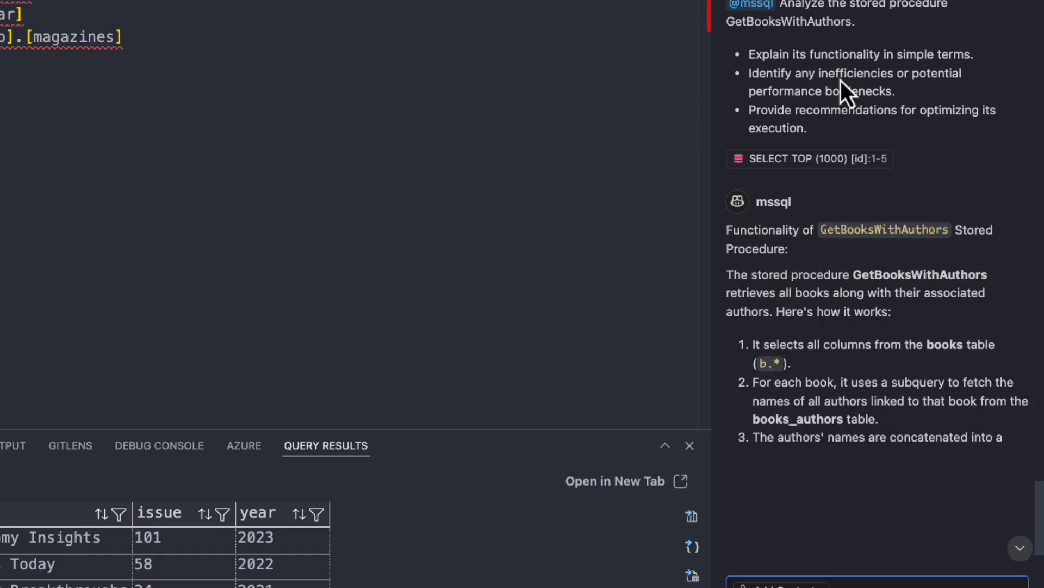
# Scroll through the assistant's bottleneck and optimization analysis of GetBooksWithAuthors.
pyautogui.scroll(-3)
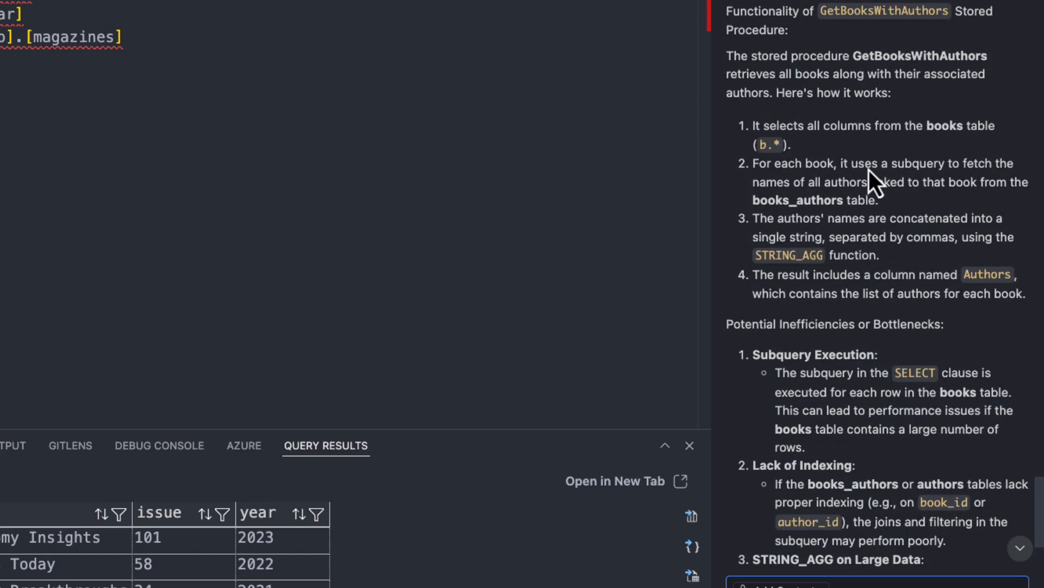
pyautogui.scroll(-3)
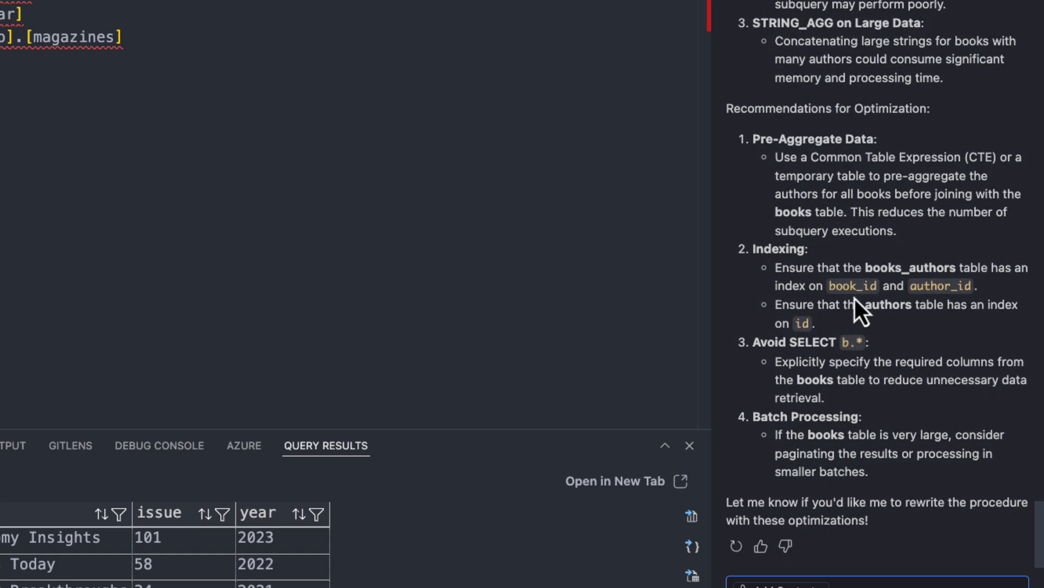
pyautogui.moveTo(808, 167)
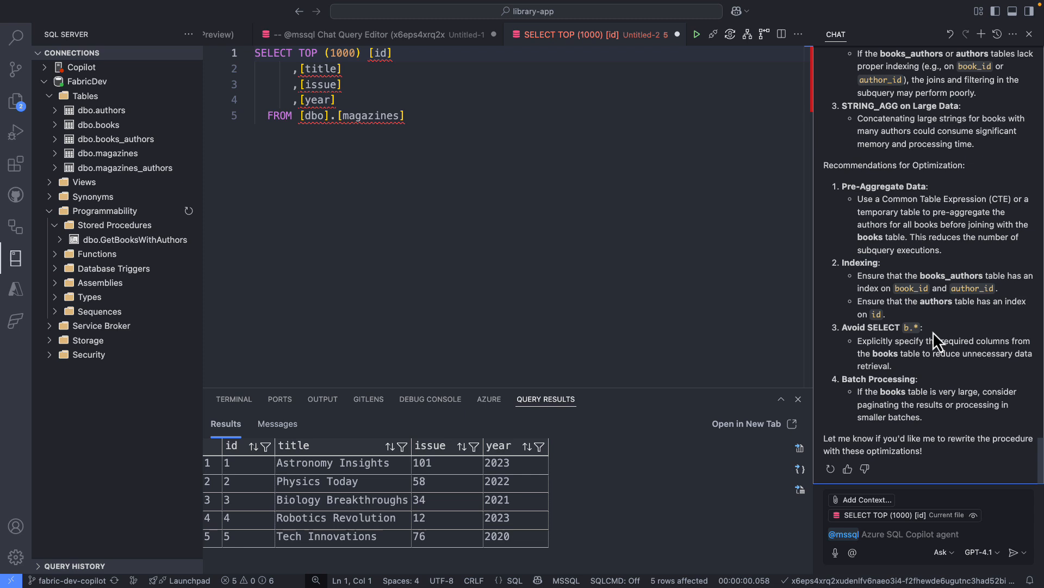
pyautogui.moveTo(937, 342)
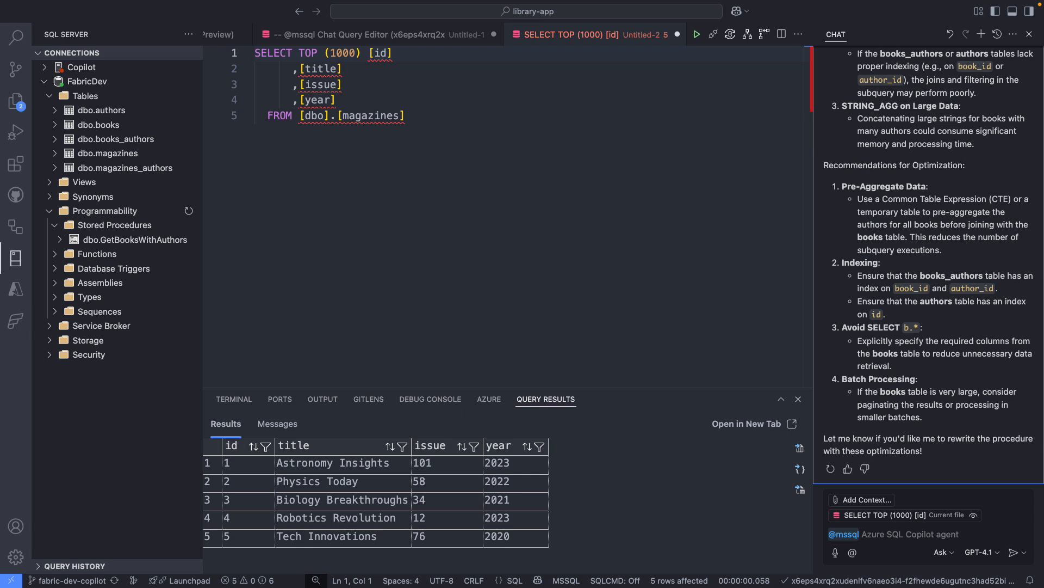
# Start a new Copilot request for Sequelize magazine models and a seeder.
pyautogui.click(18, 97)
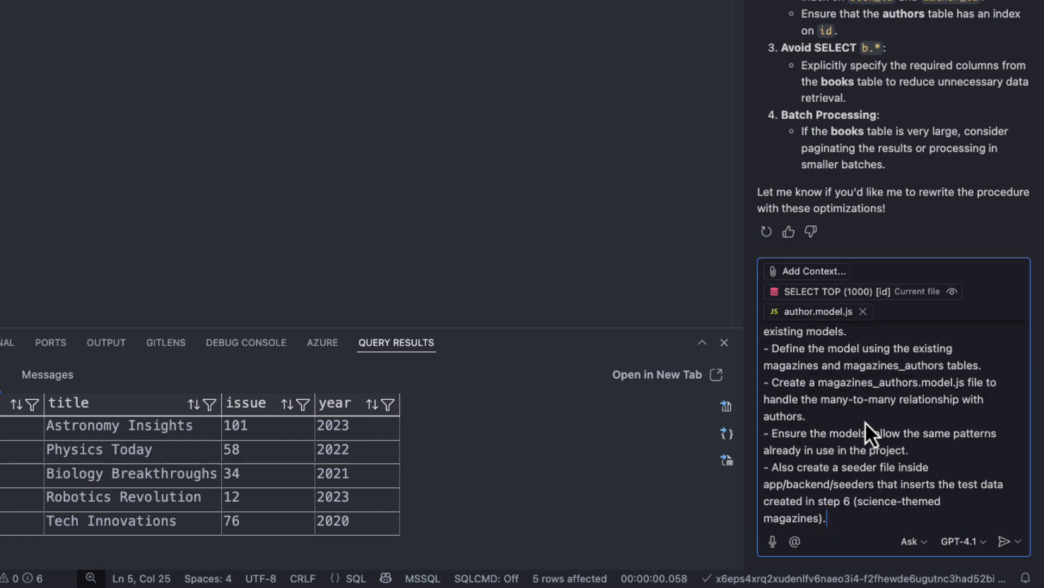
pyautogui.moveTo(993, 548)
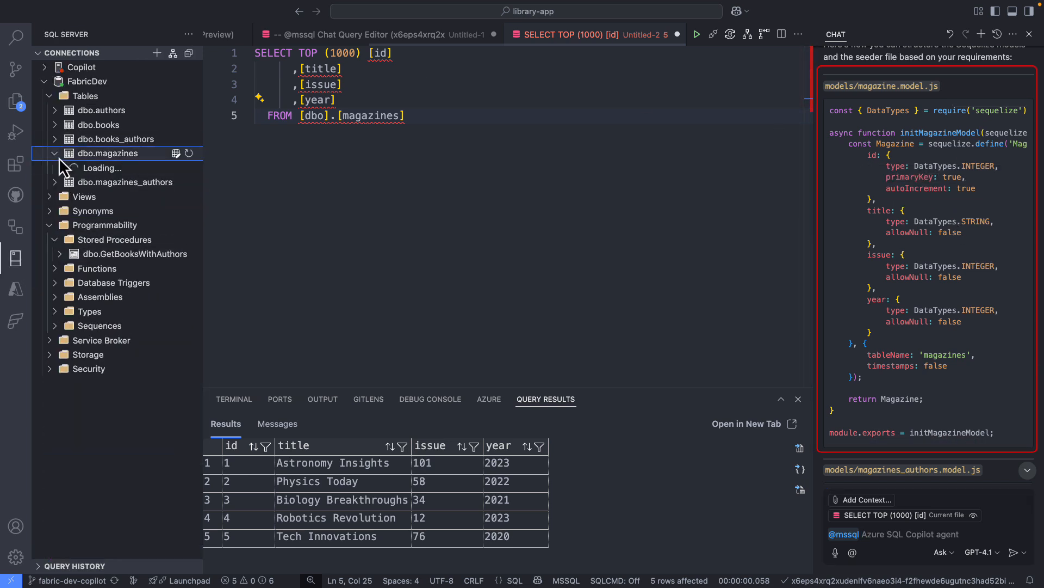
# Expand dbo.magazines columns and scroll through the generated models, associations and seeder.
pyautogui.click(108, 153)
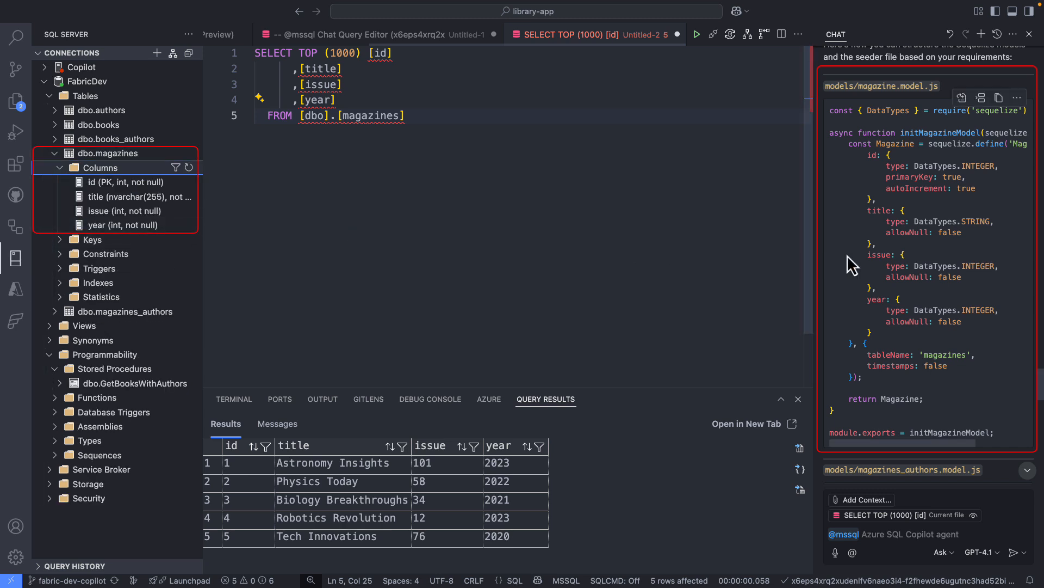
pyautogui.moveTo(916, 310)
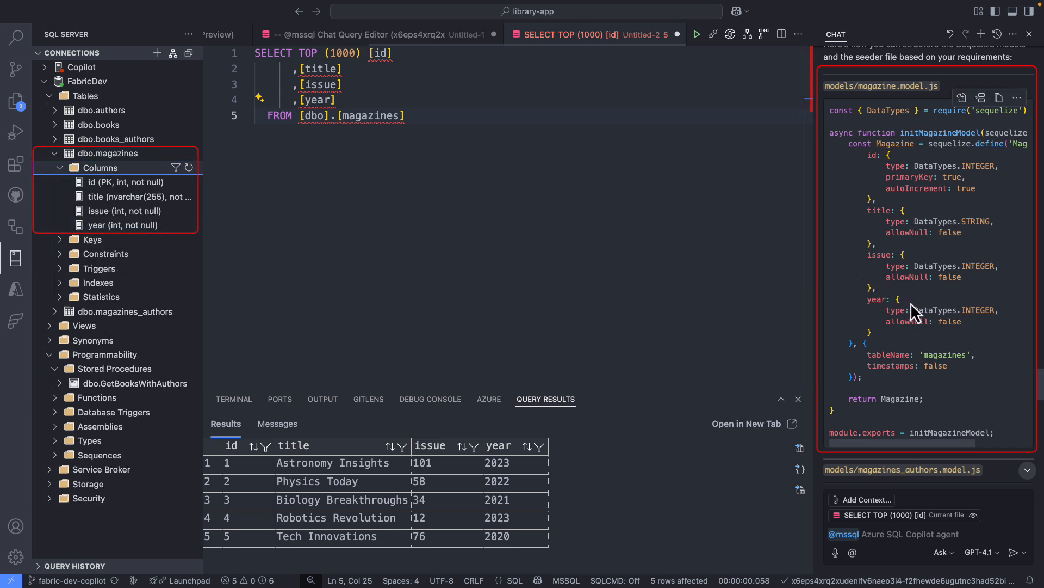
pyautogui.moveTo(917, 305)
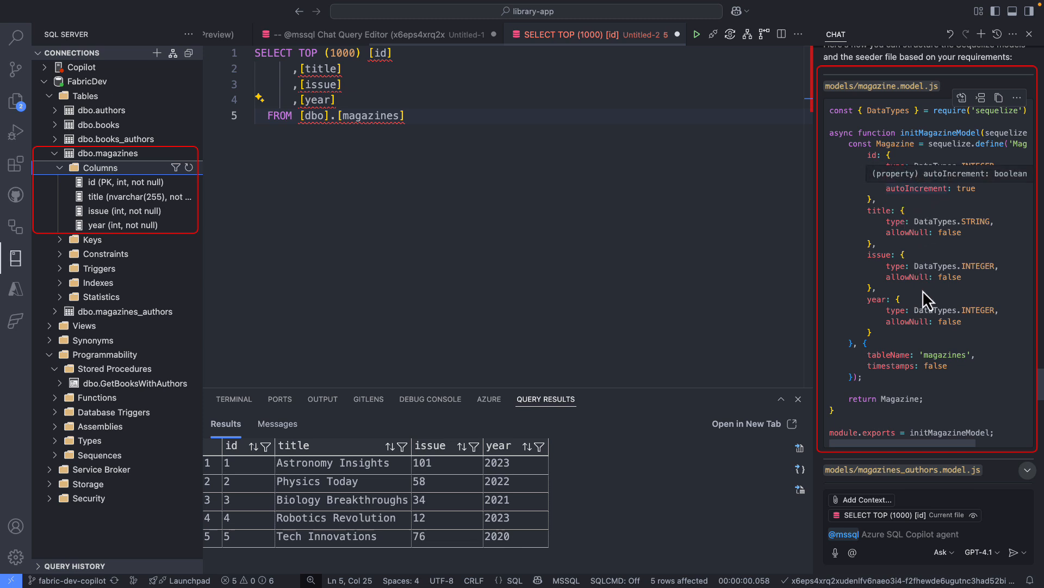
pyautogui.scroll(-3)
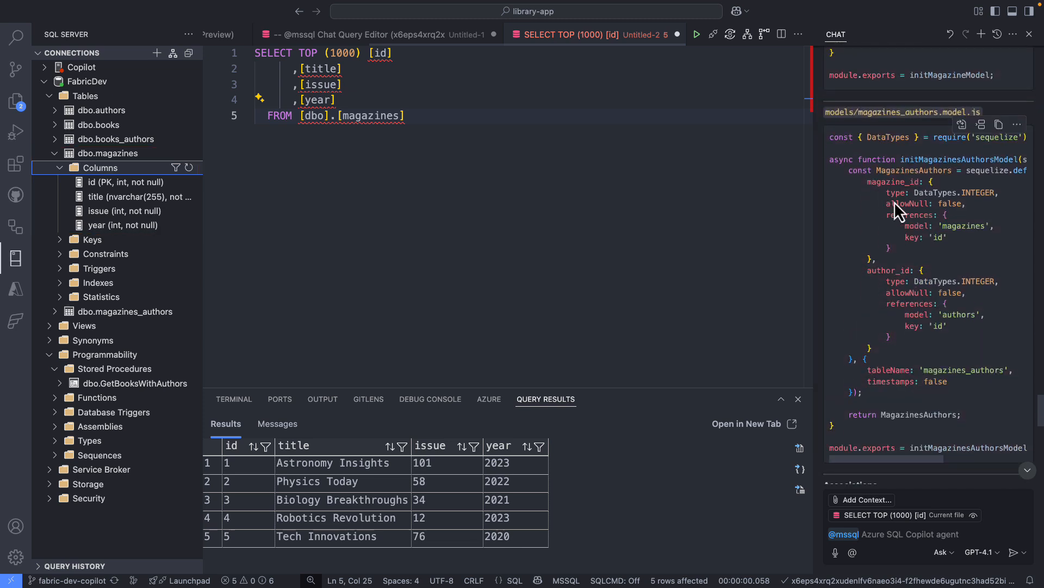
pyautogui.moveTo(968, 385)
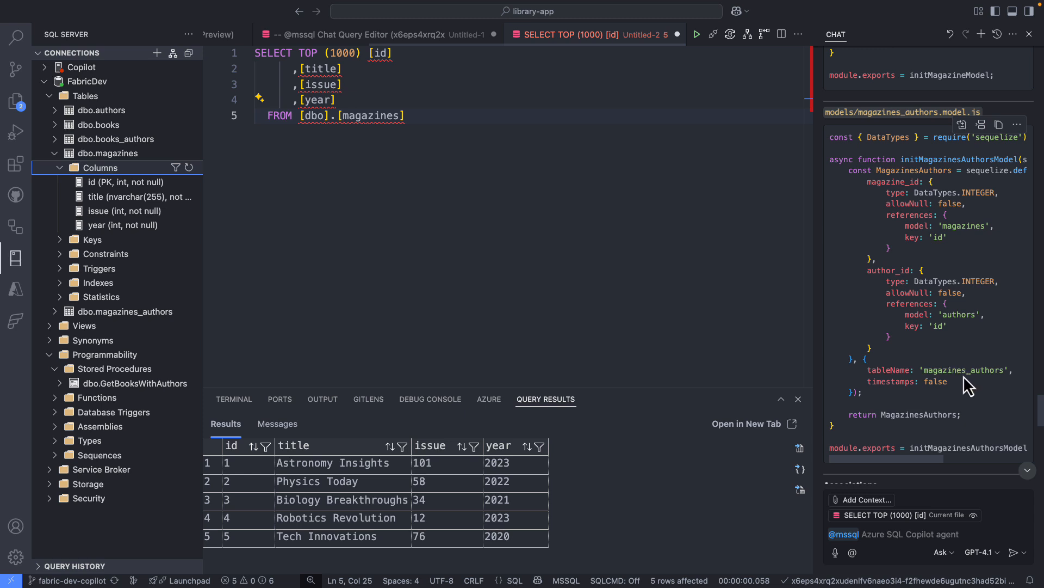
pyautogui.moveTo(962, 385)
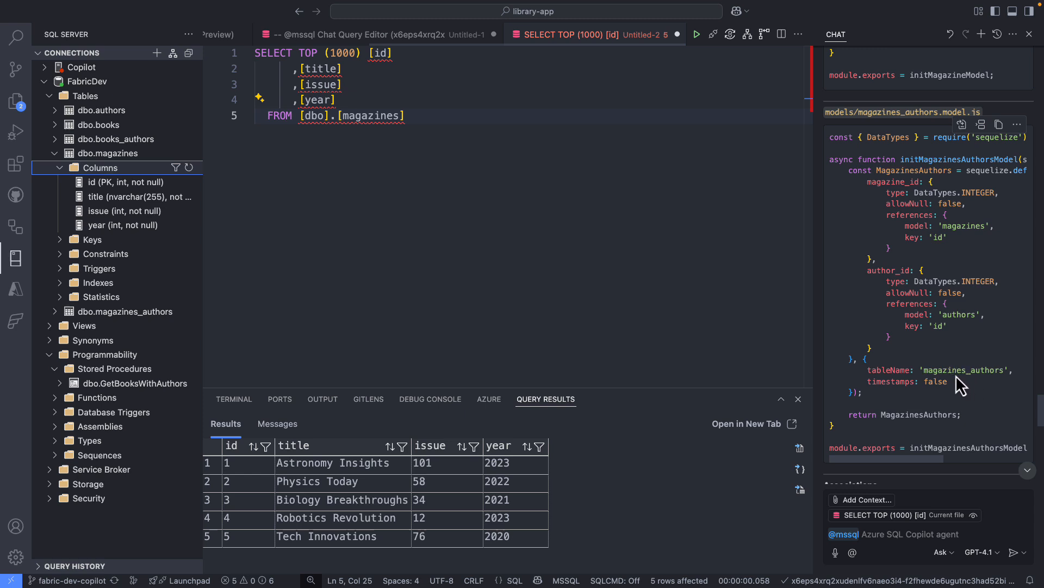
pyautogui.scroll(-3)
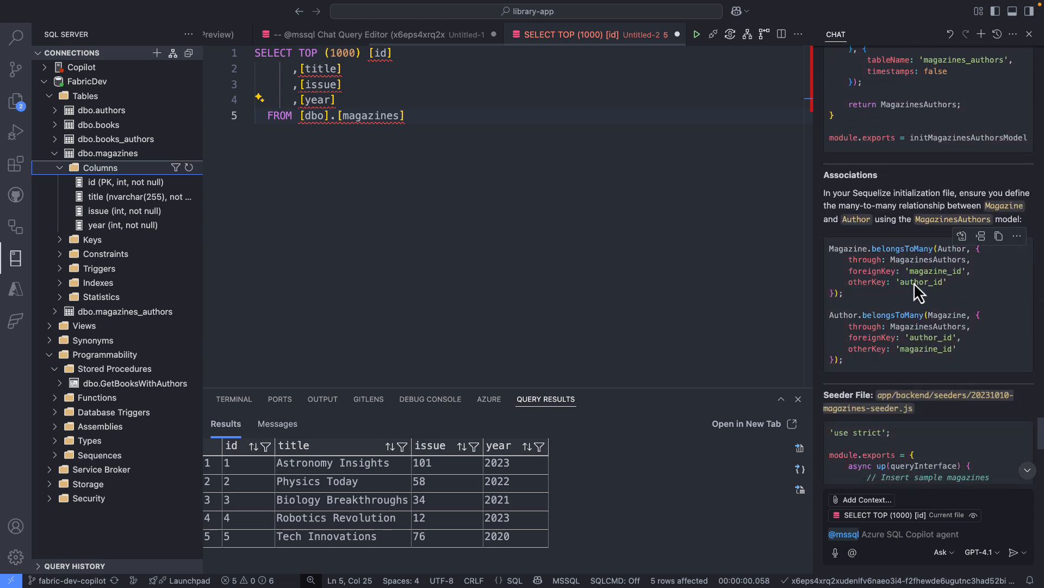
pyautogui.scroll(-3)
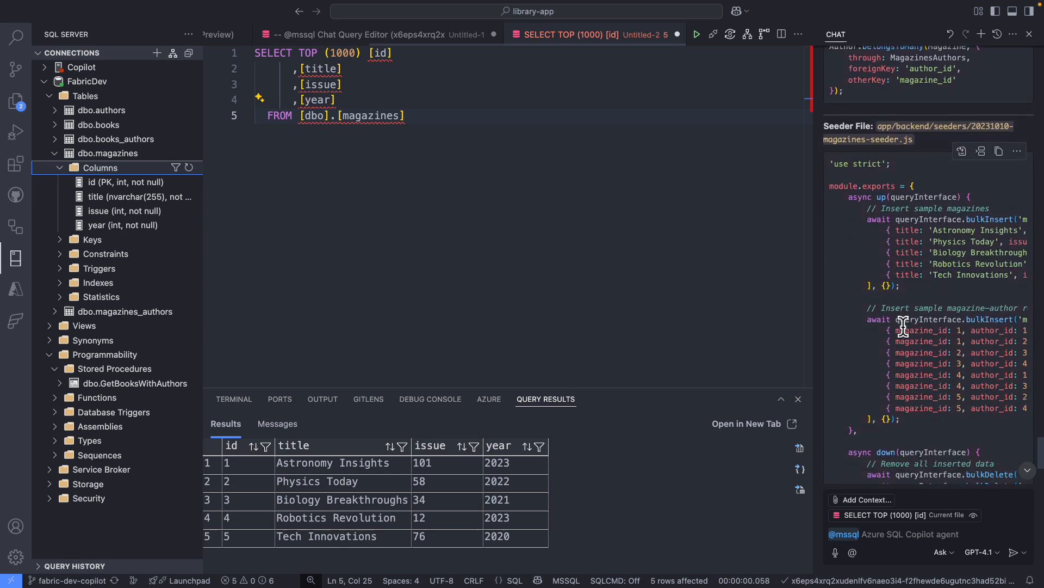
pyautogui.scroll(-3)
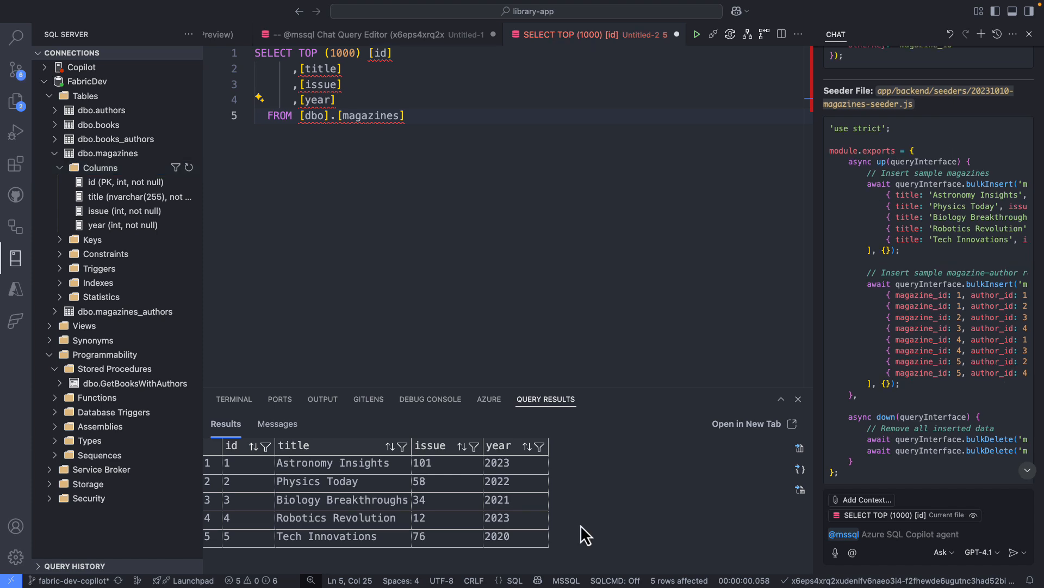
pyautogui.moveTo(326, 261)
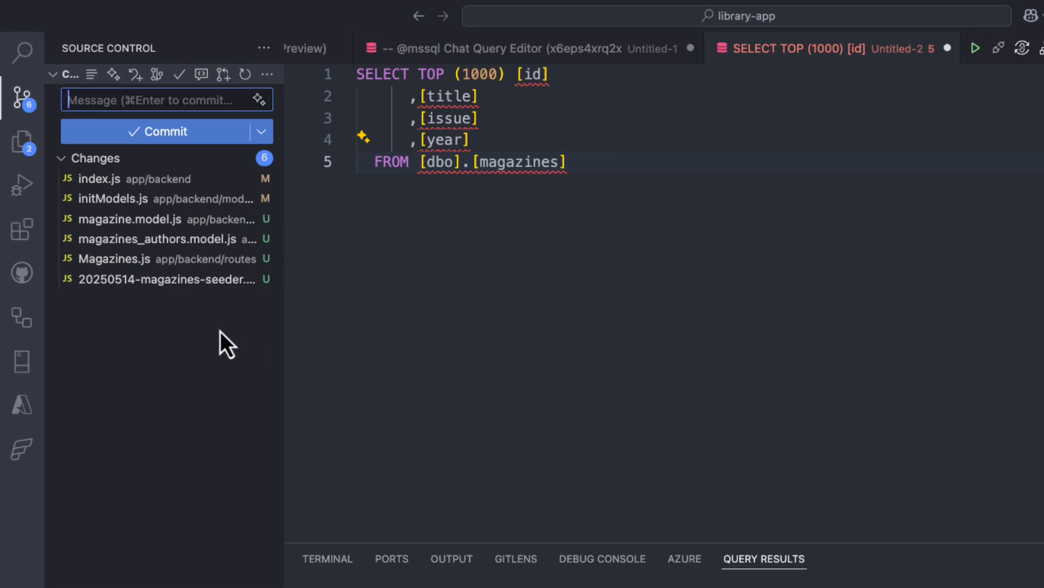
pyautogui.moveTo(397, 439)
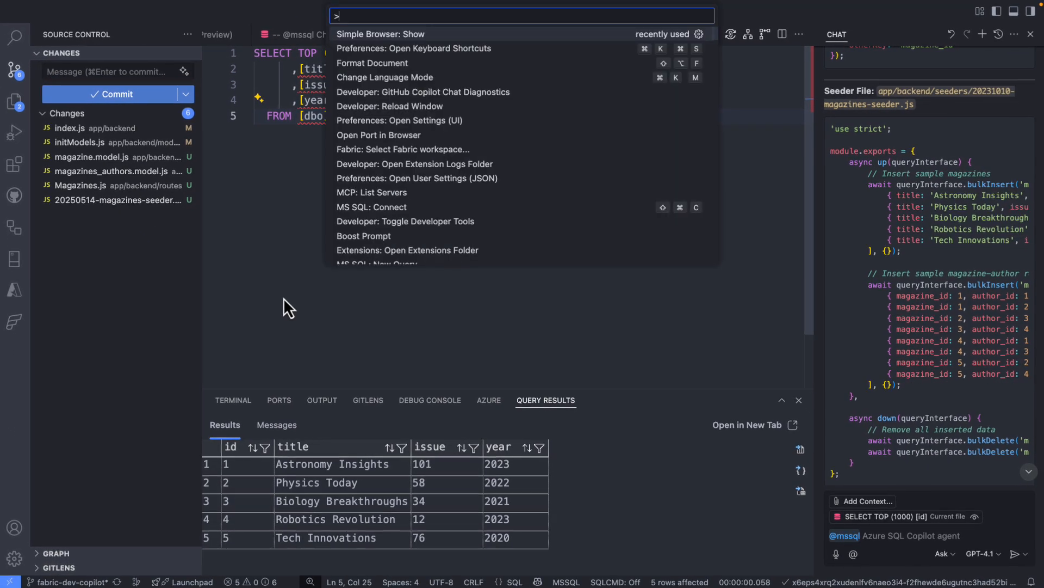
pyautogui.click(386, 34)
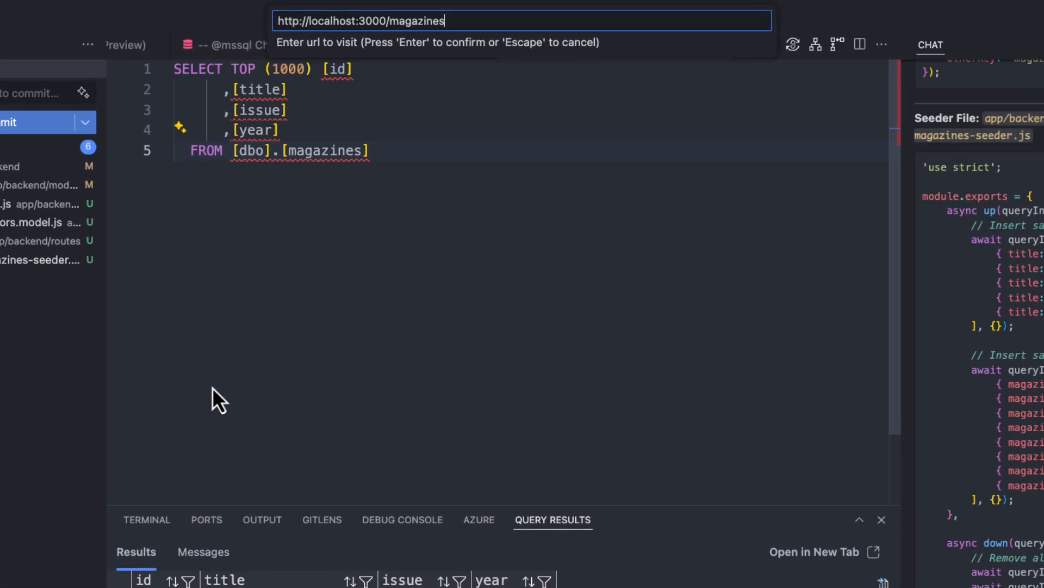
pyautogui.press('Enter')
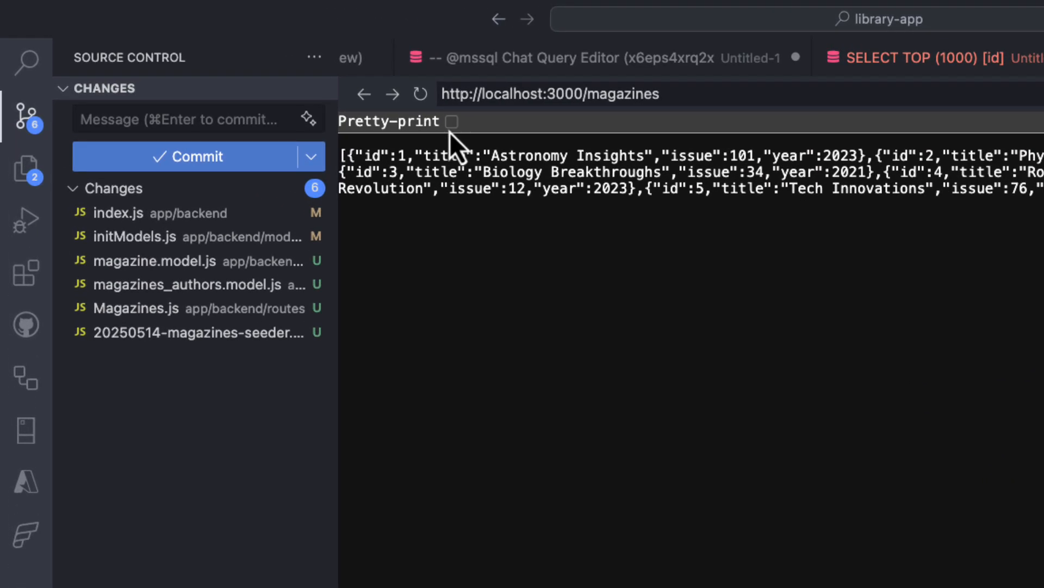
pyautogui.click(452, 121)
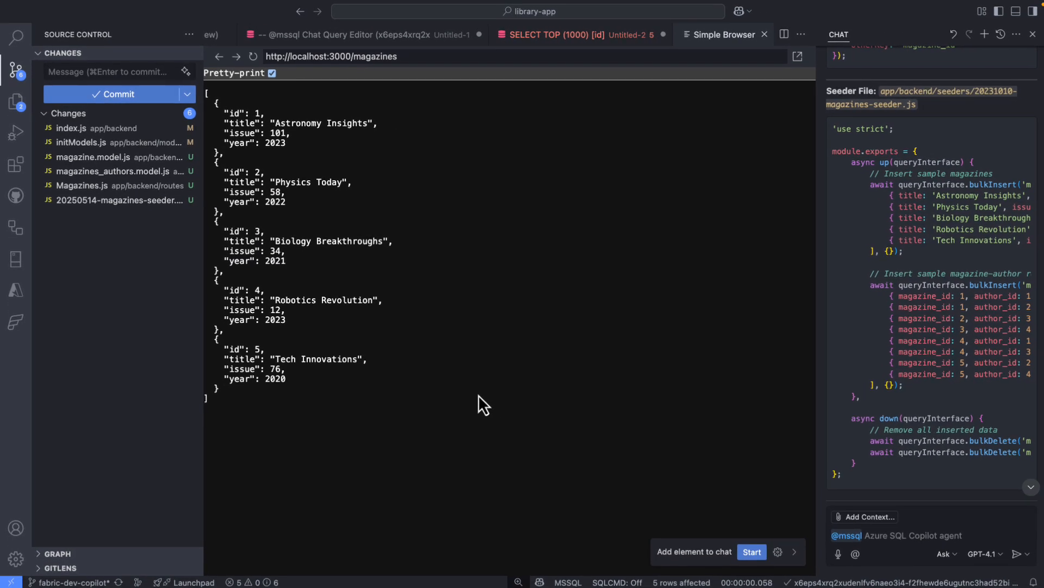